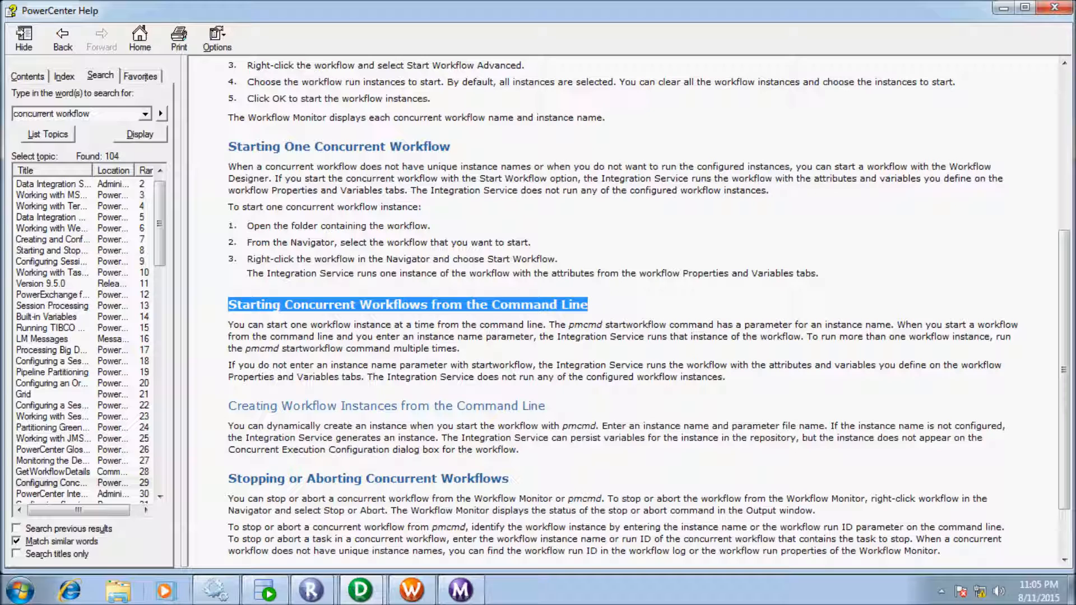
Launch Command Prompt from the Start search and try pmcmd, which isn't recognized
left_click(19, 590)
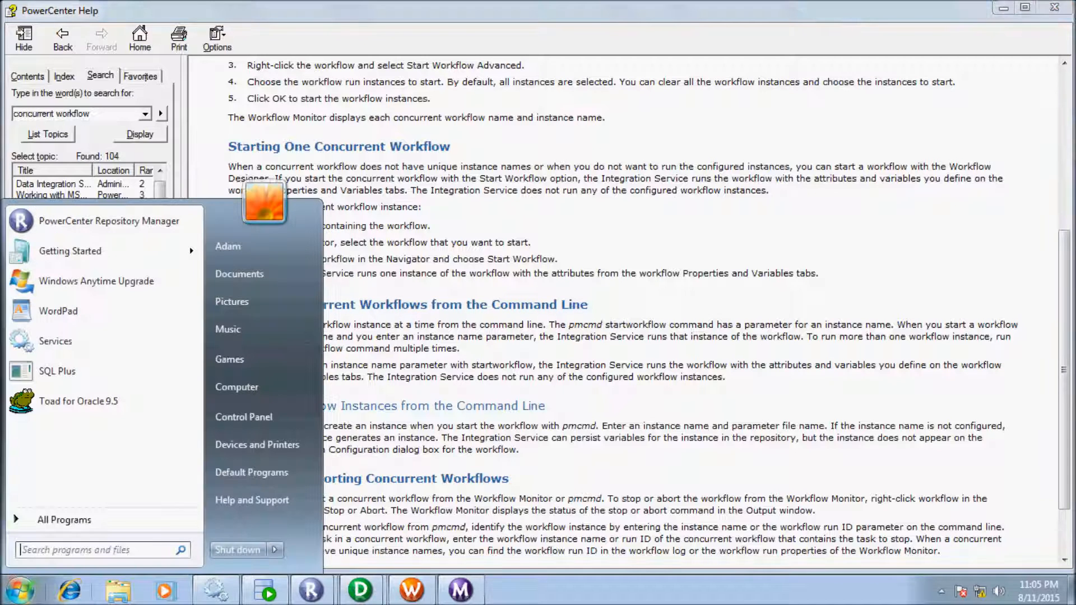
type("cmd")
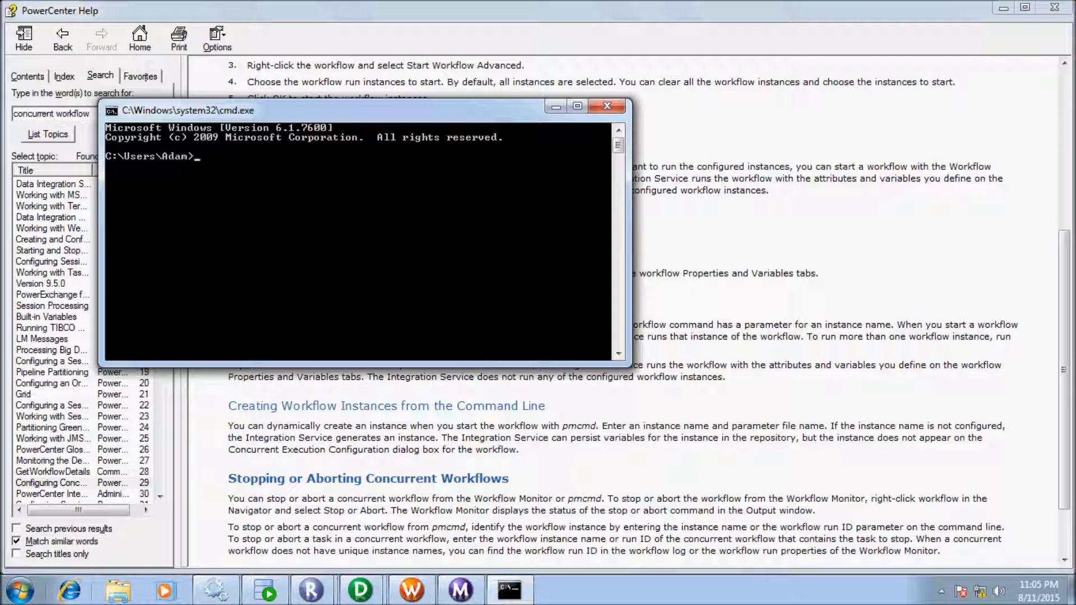
type("pmcmd")
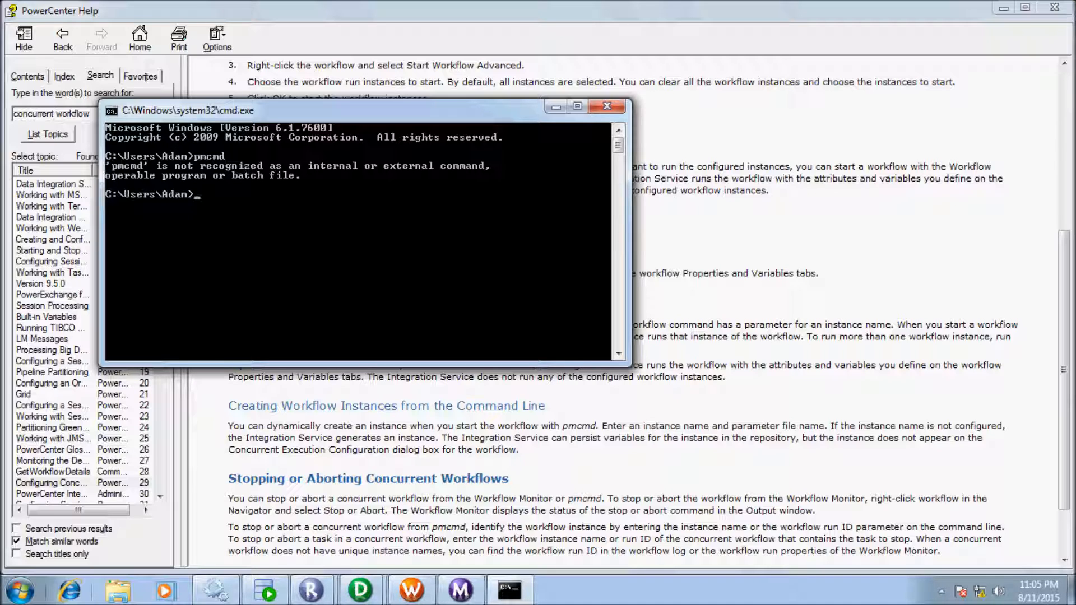
Browse from the desktop through Computer to C:\Informatica\9.5.1\server\bin
left_click(607, 106)
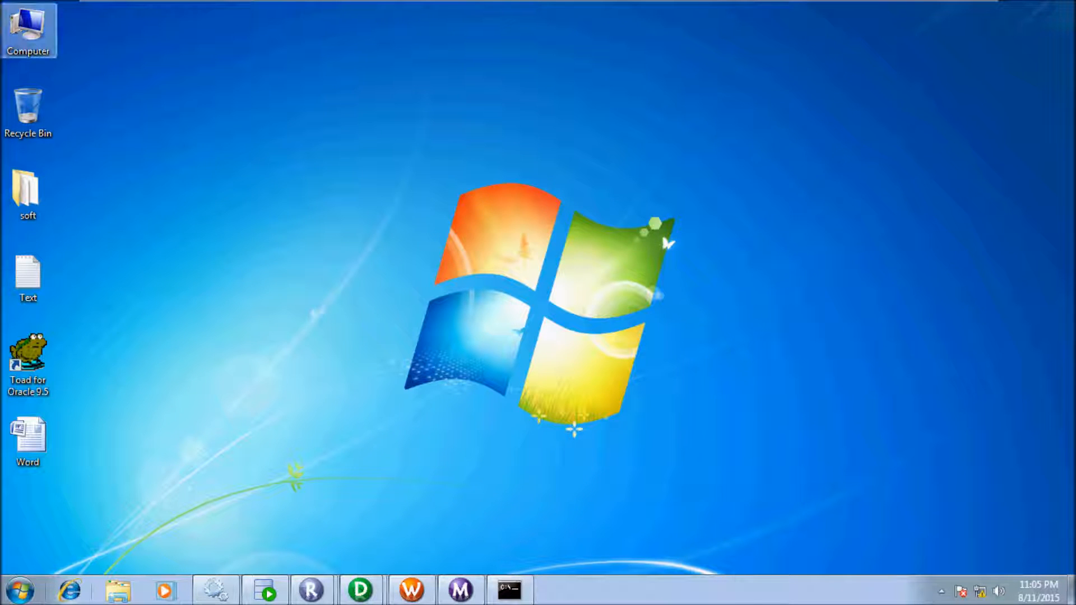
double_click(28, 31)
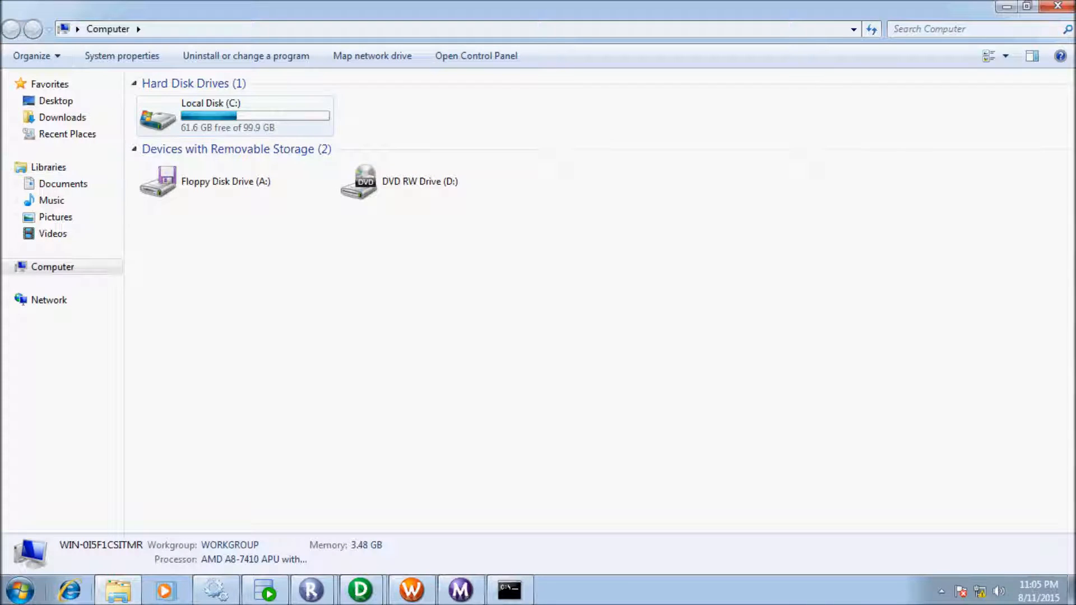
double_click(234, 115)
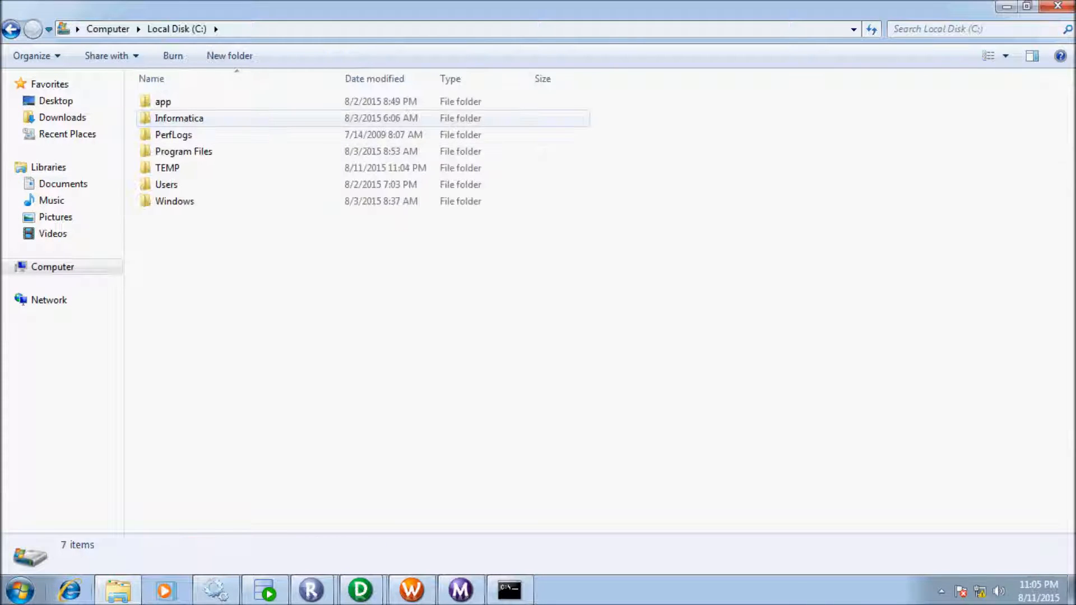
double_click(180, 119)
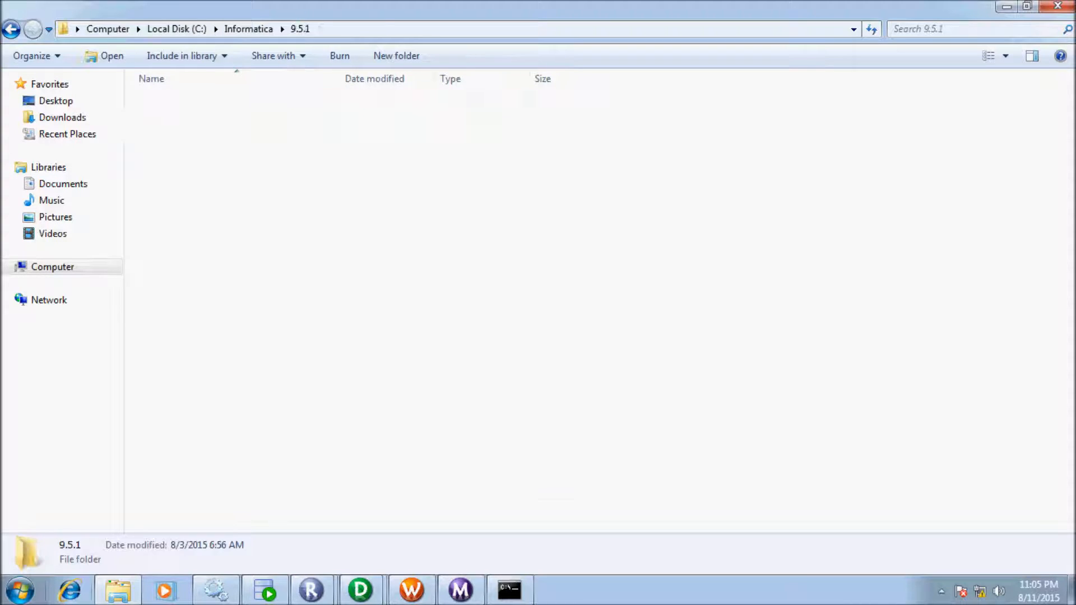
left_click(167, 235)
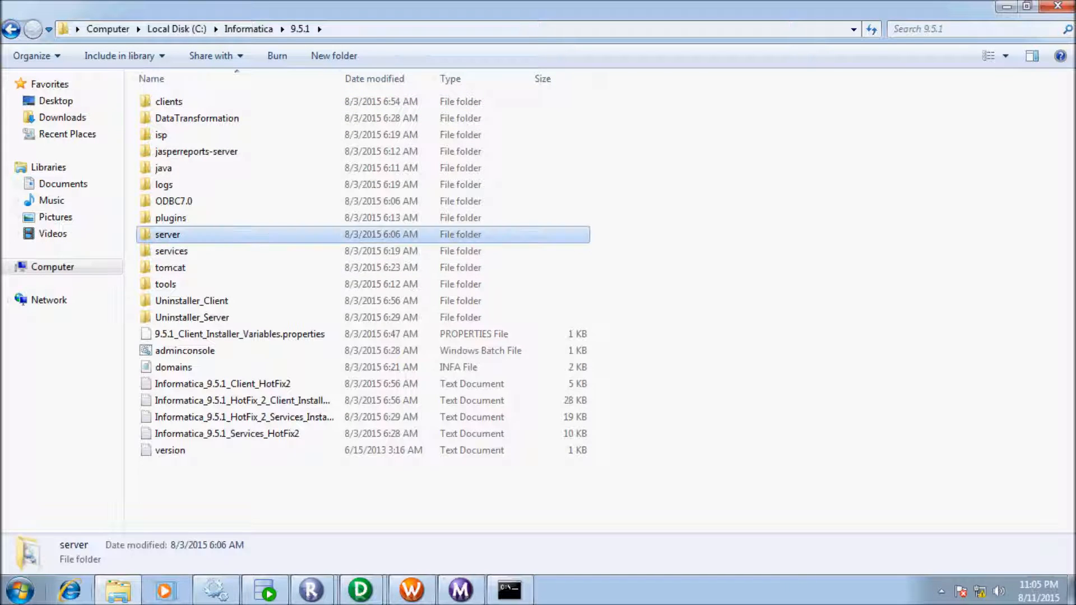
double_click(167, 234)
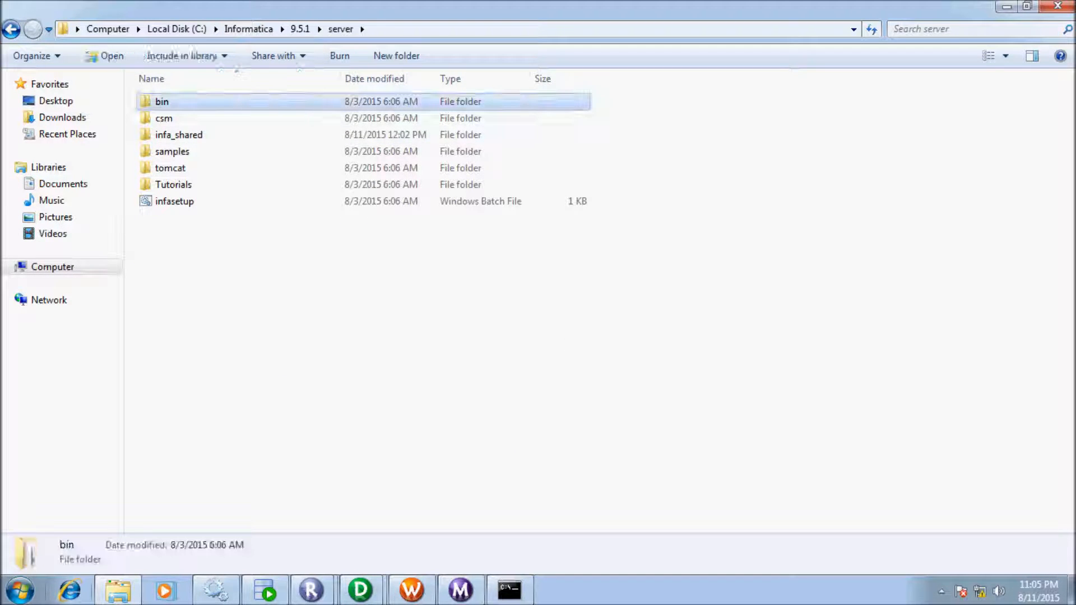
double_click(162, 101)
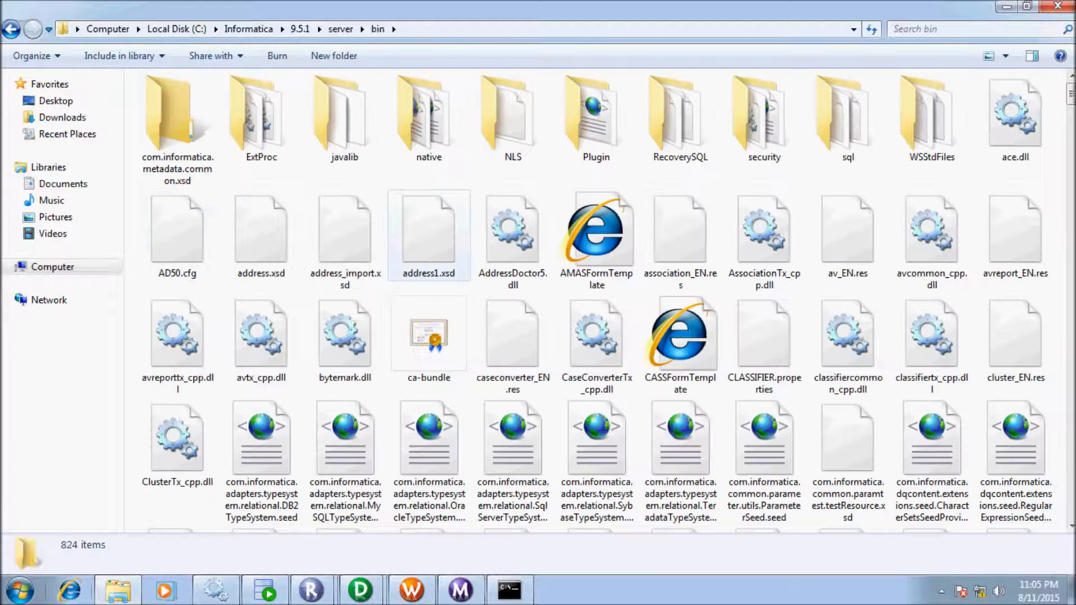
Scroll through the bin folder and select the pmcmd application
scroll("down", 3)
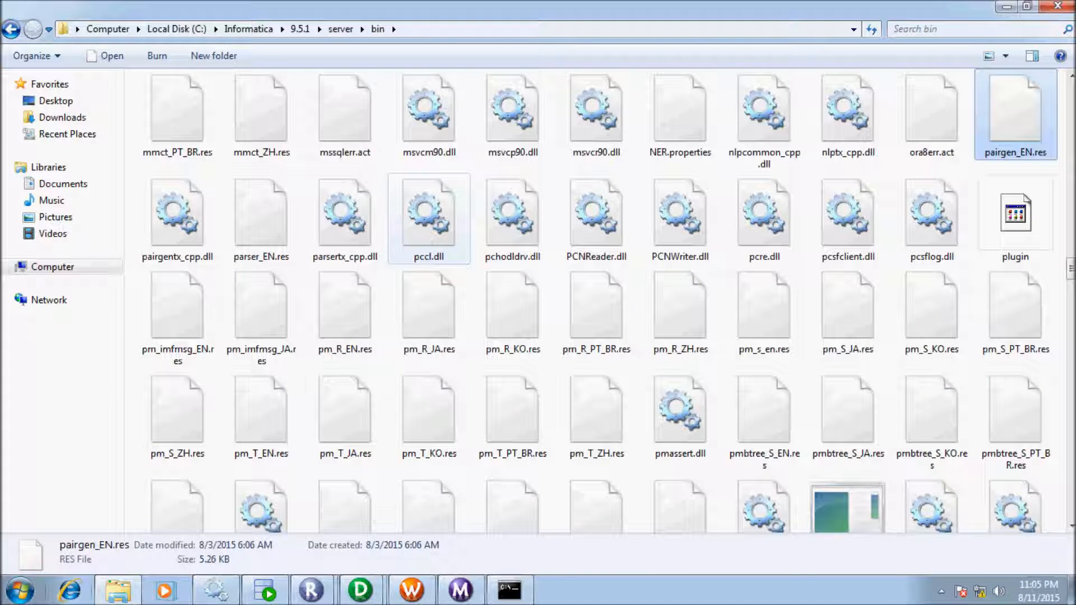
left_click(1015, 213)
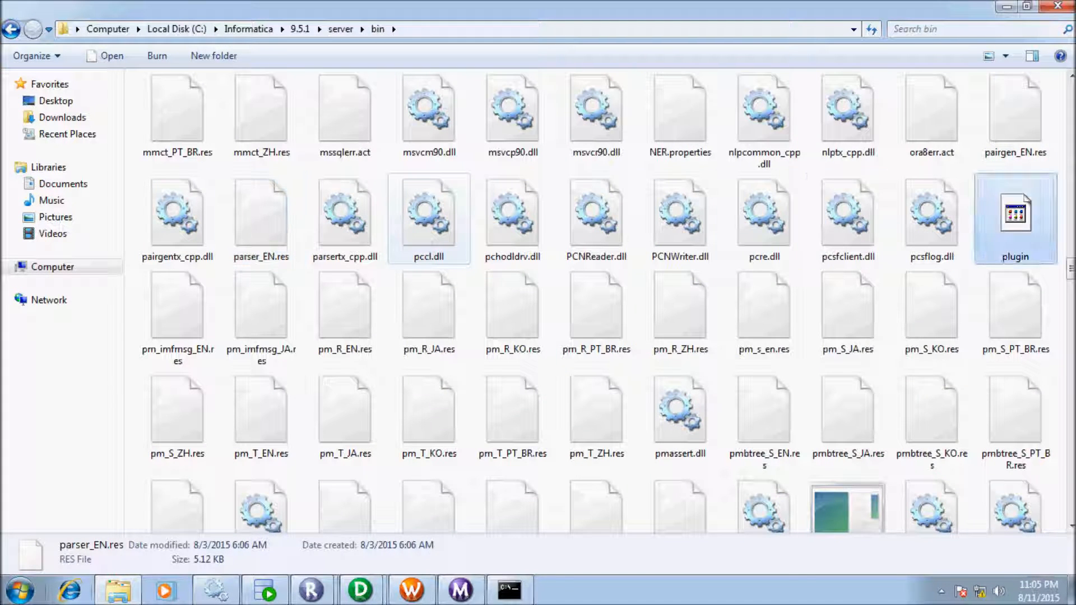
left_click(177, 411)
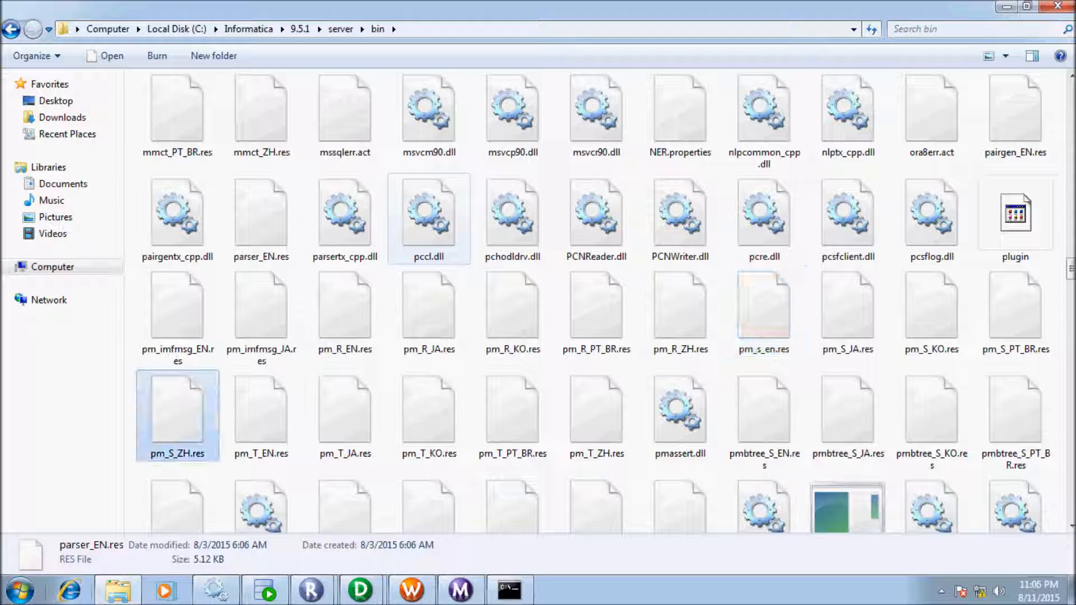
left_click(764, 419)
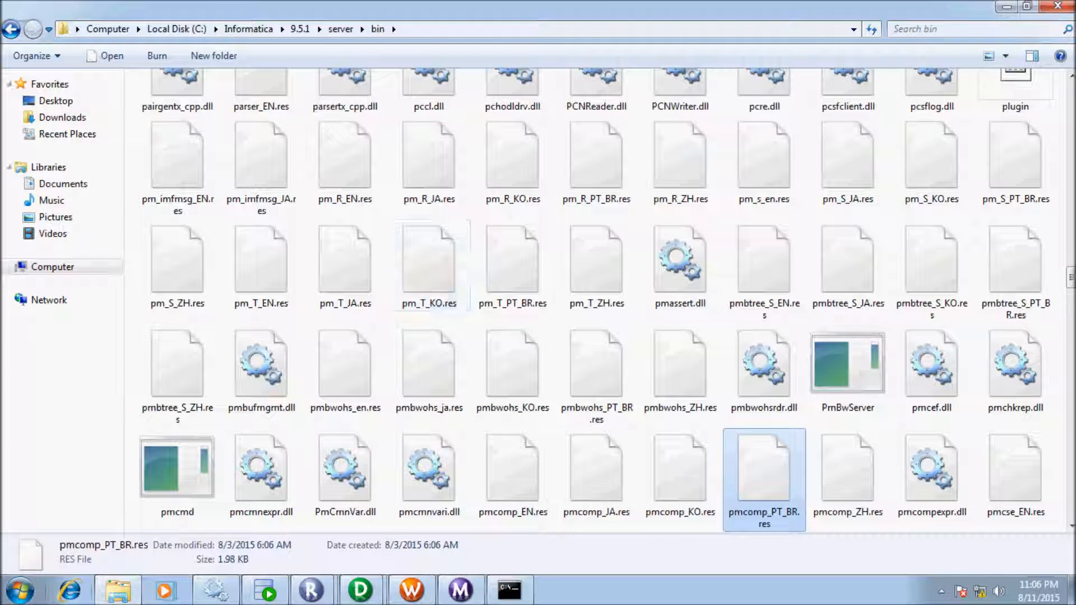
left_click(177, 470)
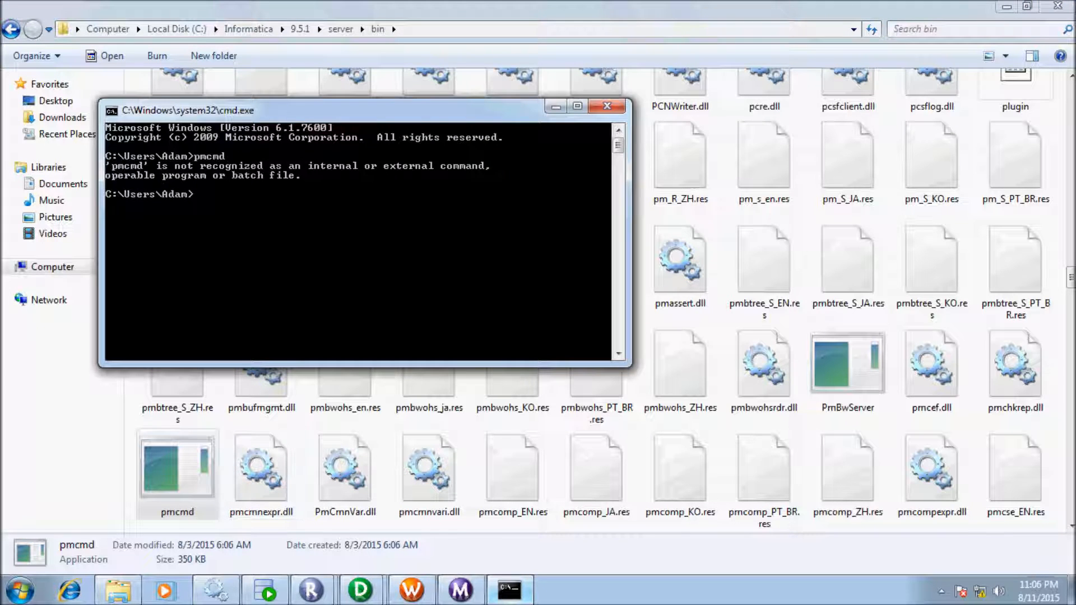
Change directory to C:\Informatica\9.5.1\server\bin, run pmcmd, then exit its prompt
type("cd")
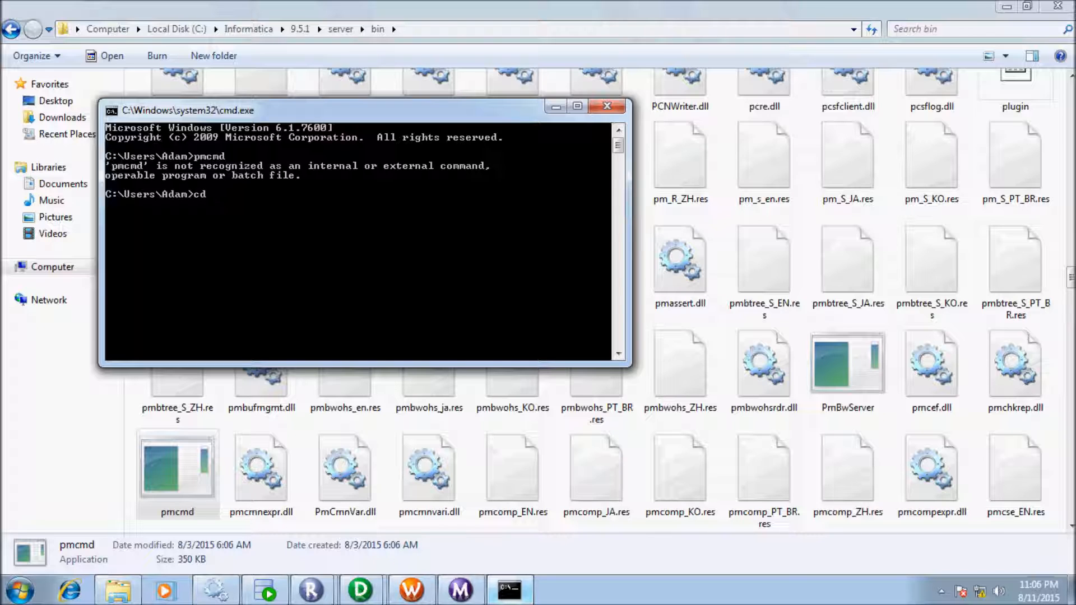
type("C:\\Informatica\\9.5.1\\server\\bin")
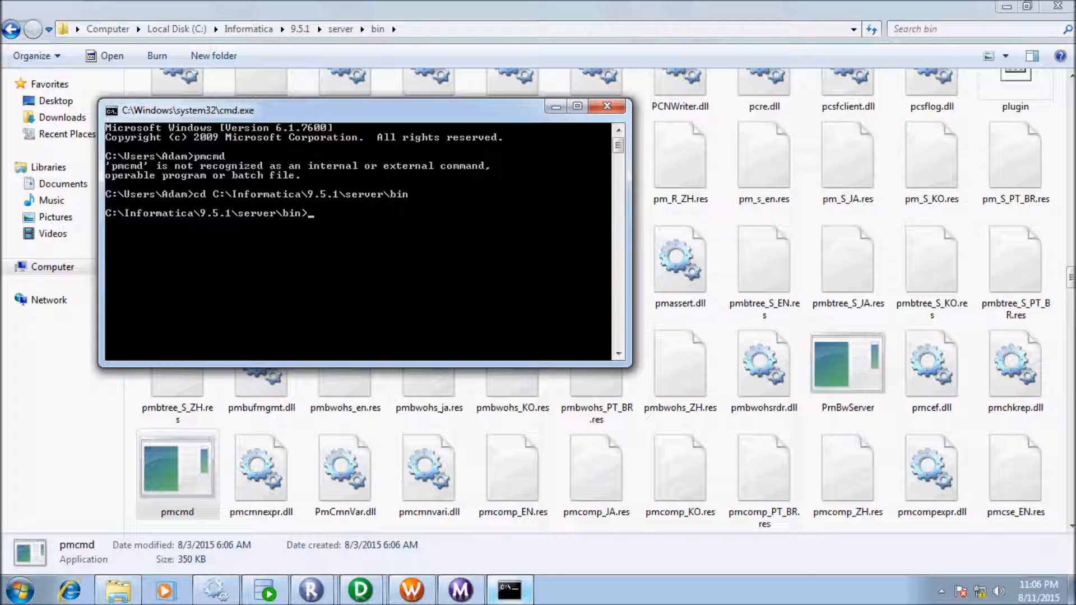
type("pmcm")
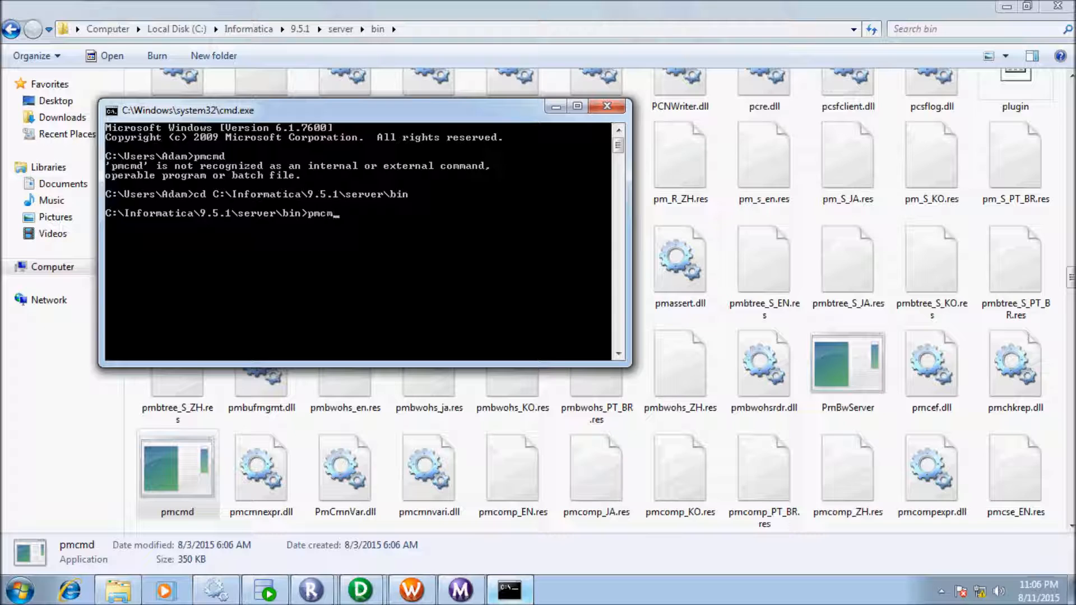
key("enter")
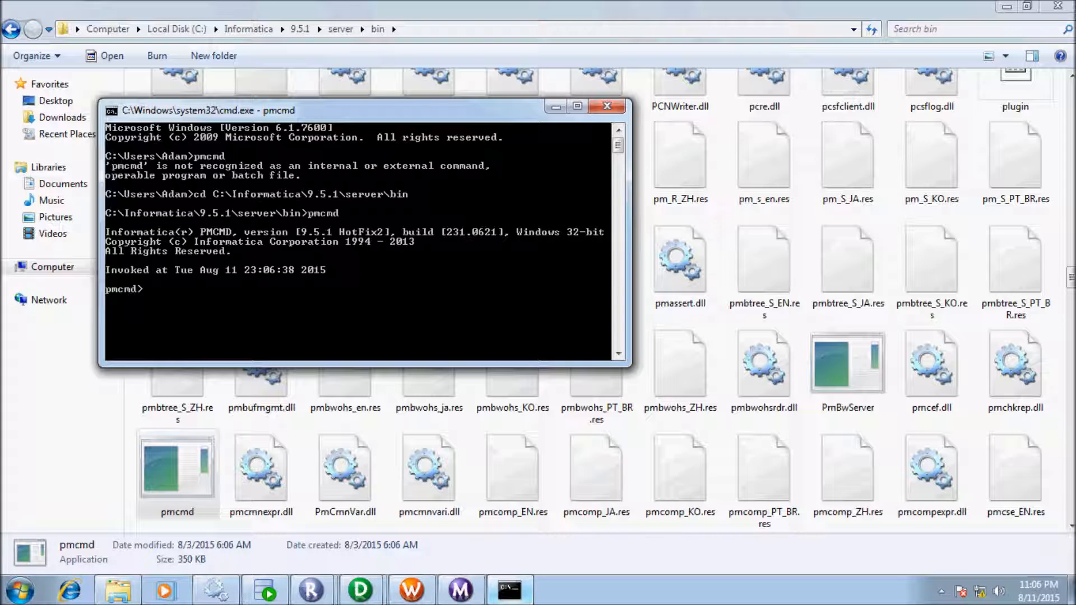
type("exit")
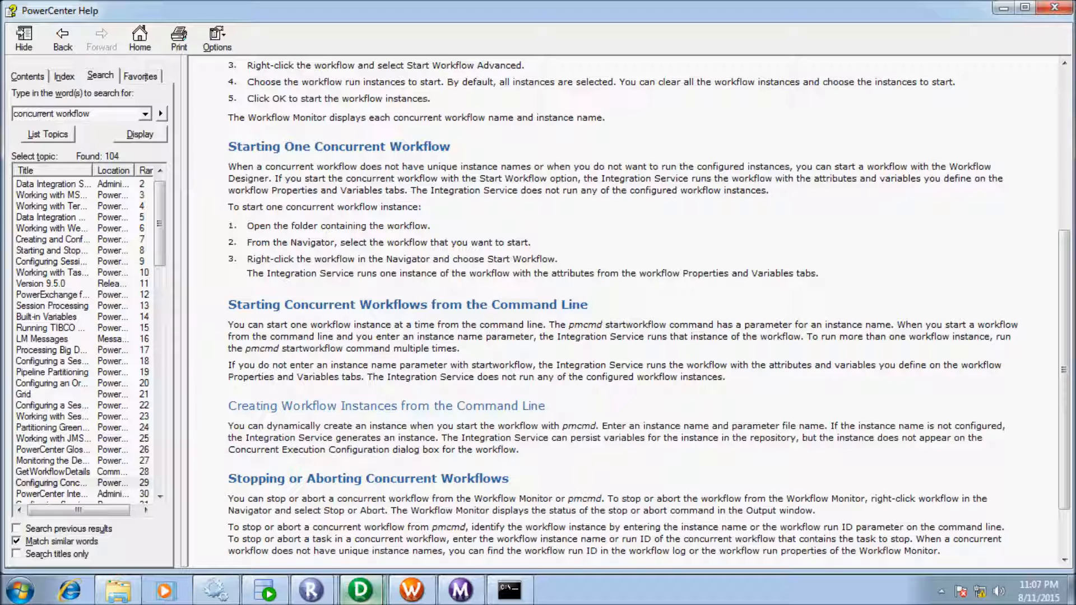
Bring Command Prompt forward and type 'pmcmd startworkflow -sv'
left_click(507, 589)
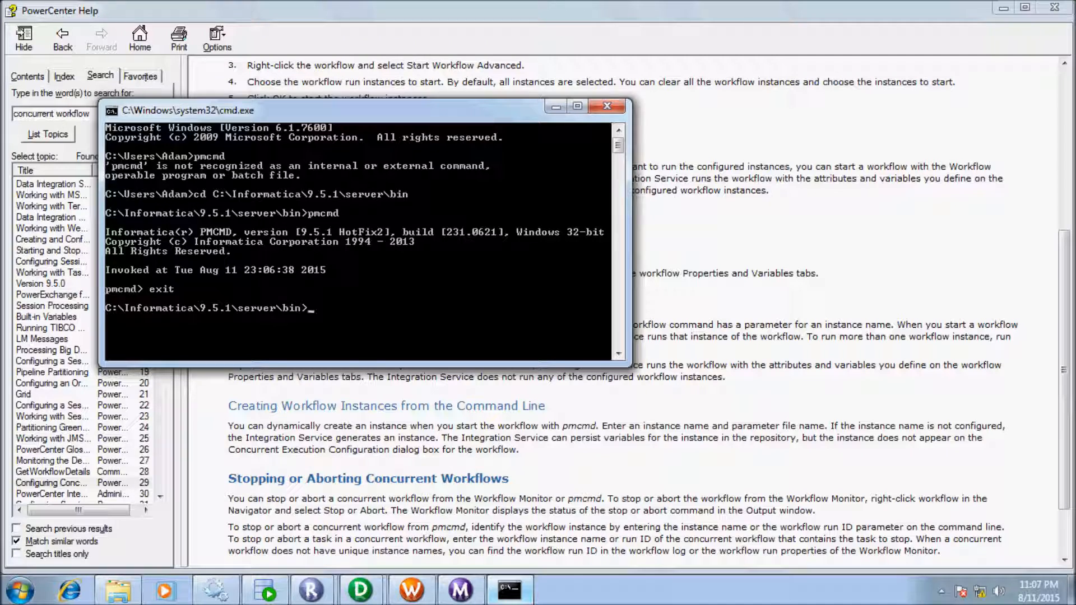
type("pmc")
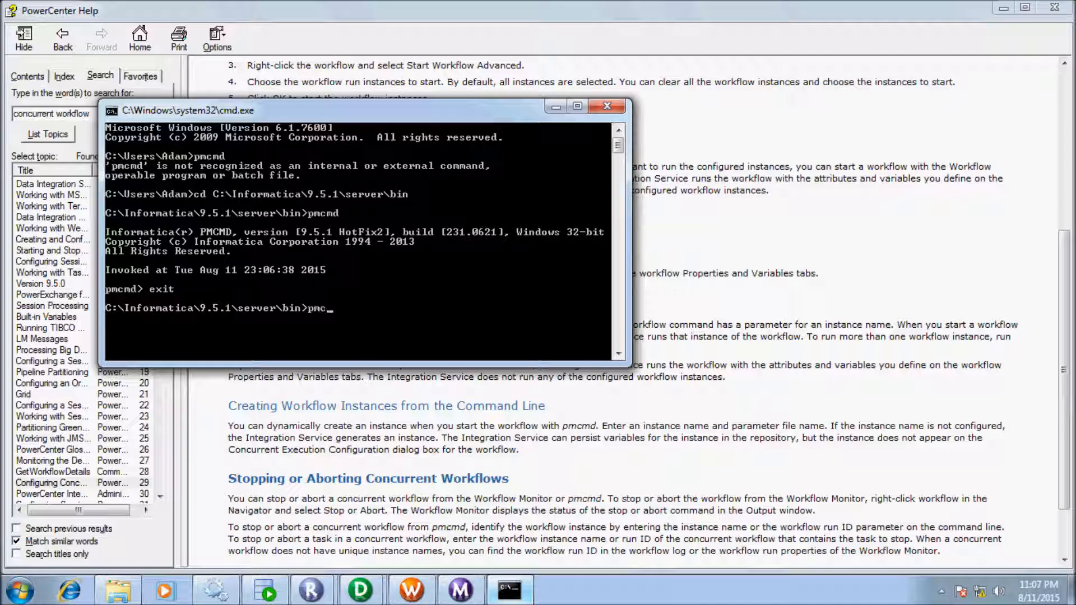
type("md")
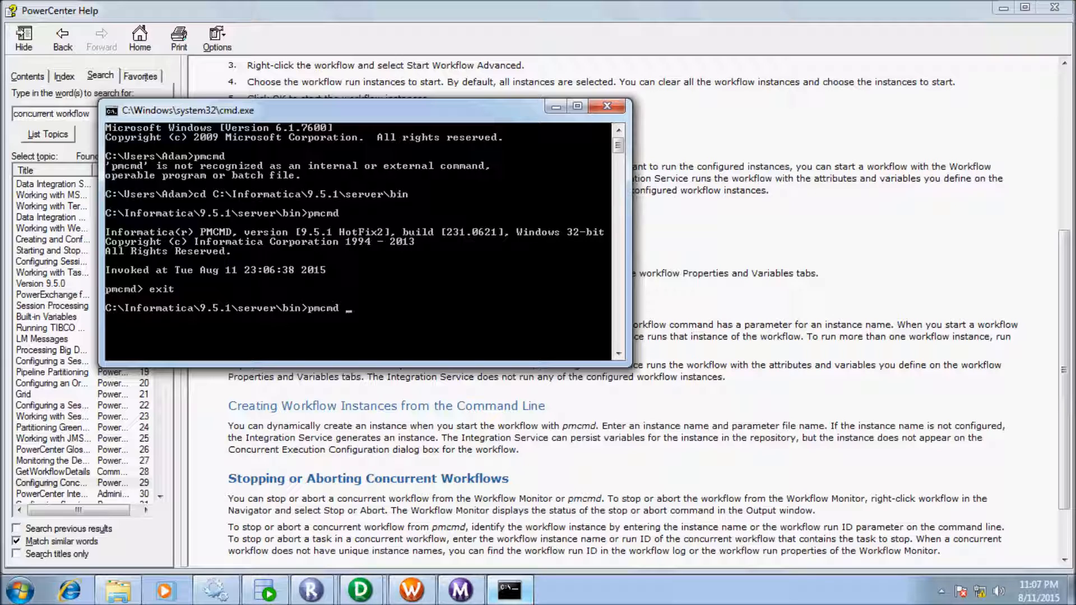
type("startworkflo")
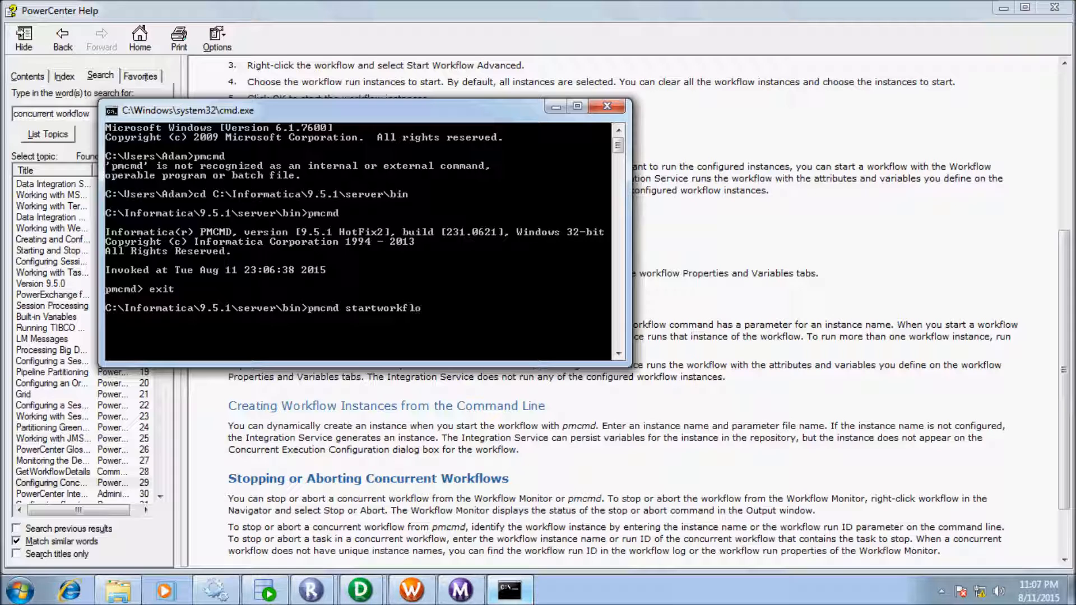
type("w")
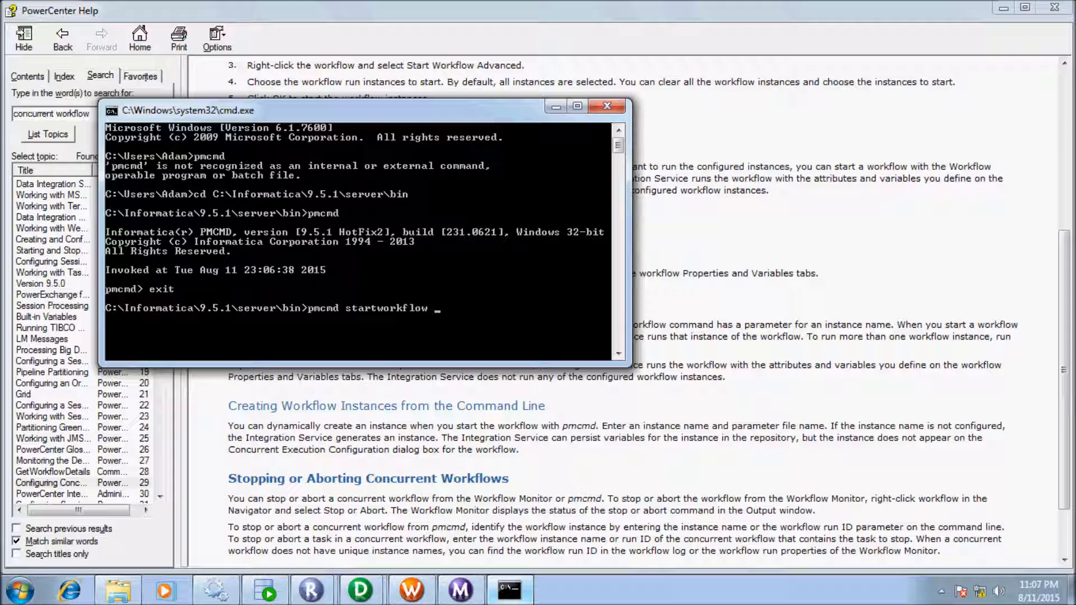
type("-")
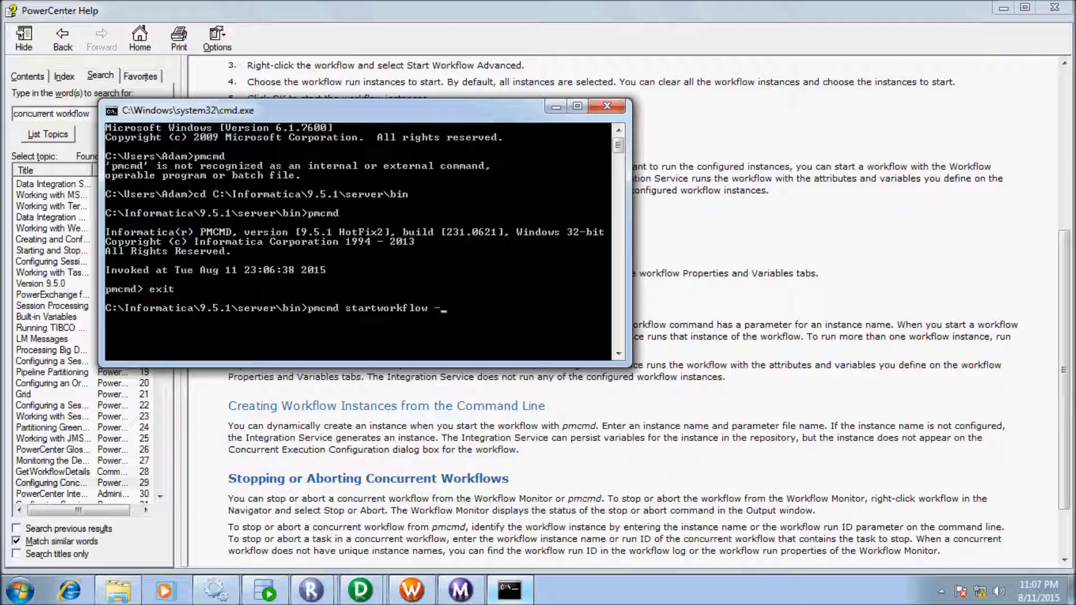
type("sv")
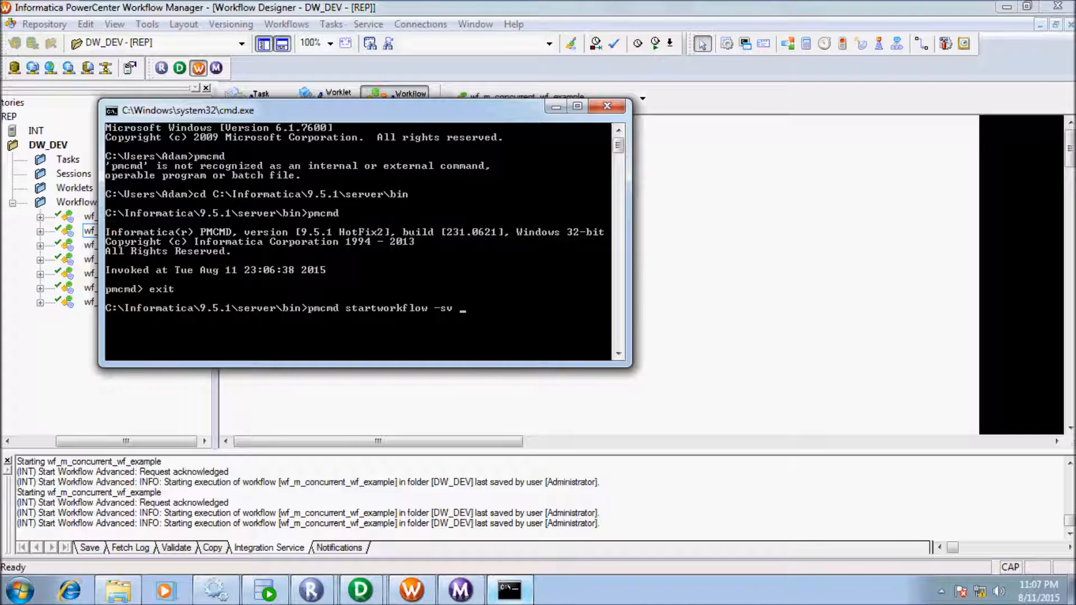
Append service name INT and the -d domain flag, correcting a stray letter
type("I")
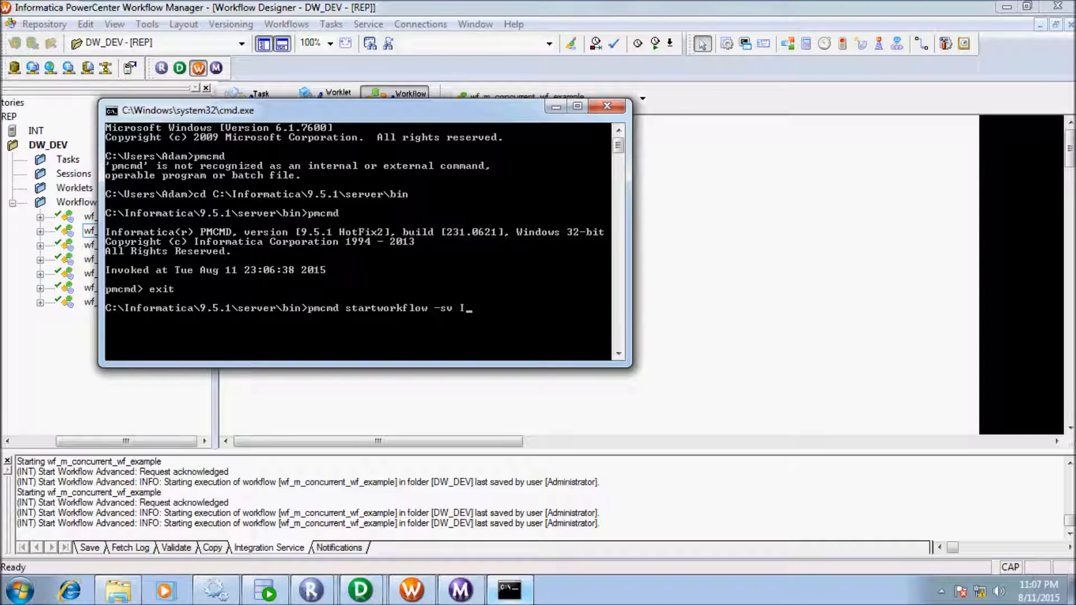
type("NT")
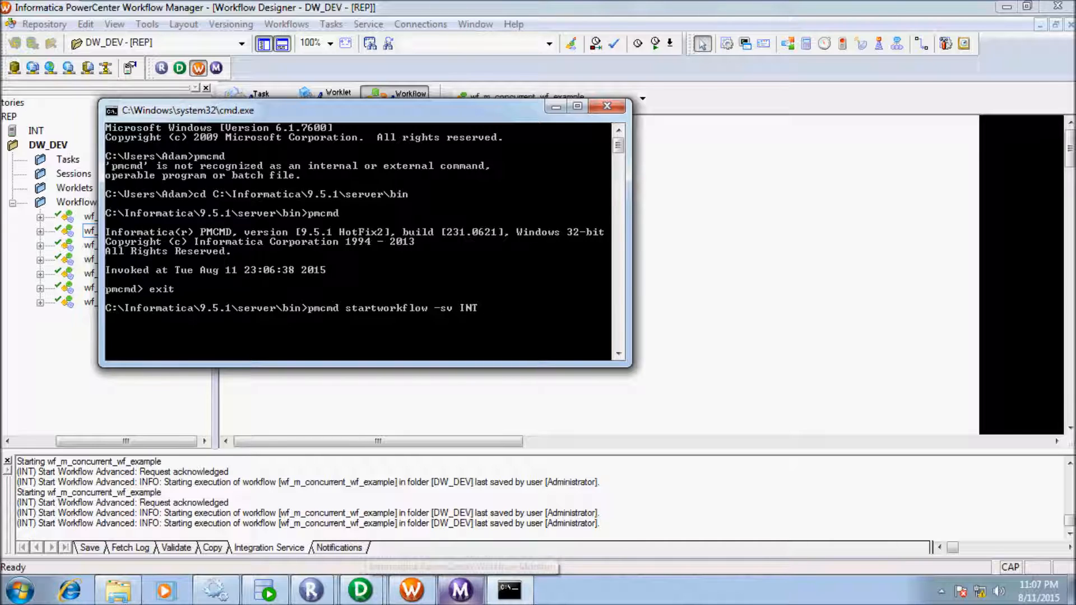
type("d")
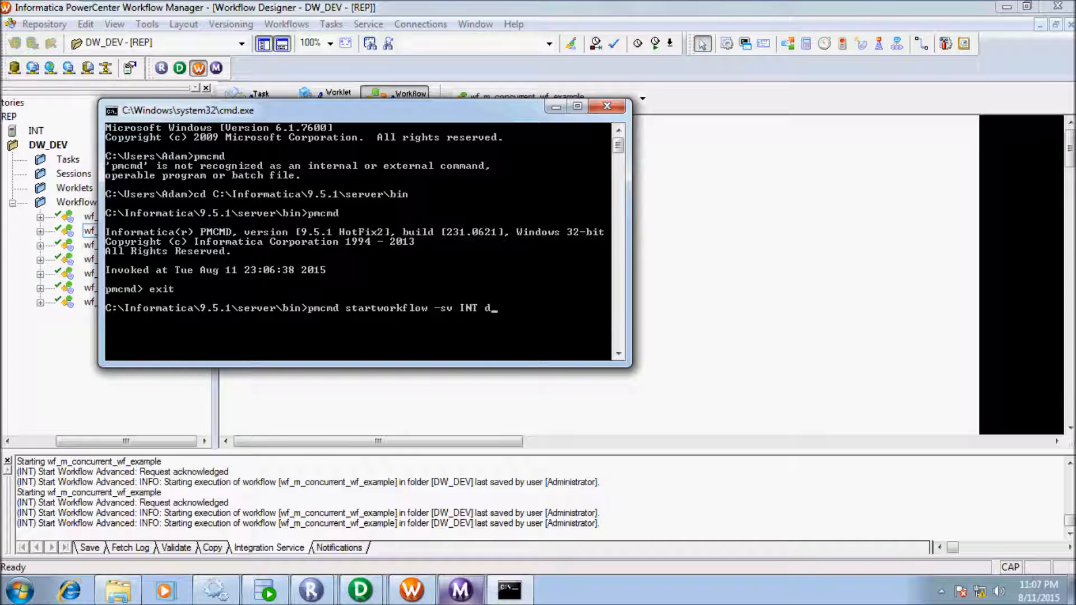
key("Backspace")
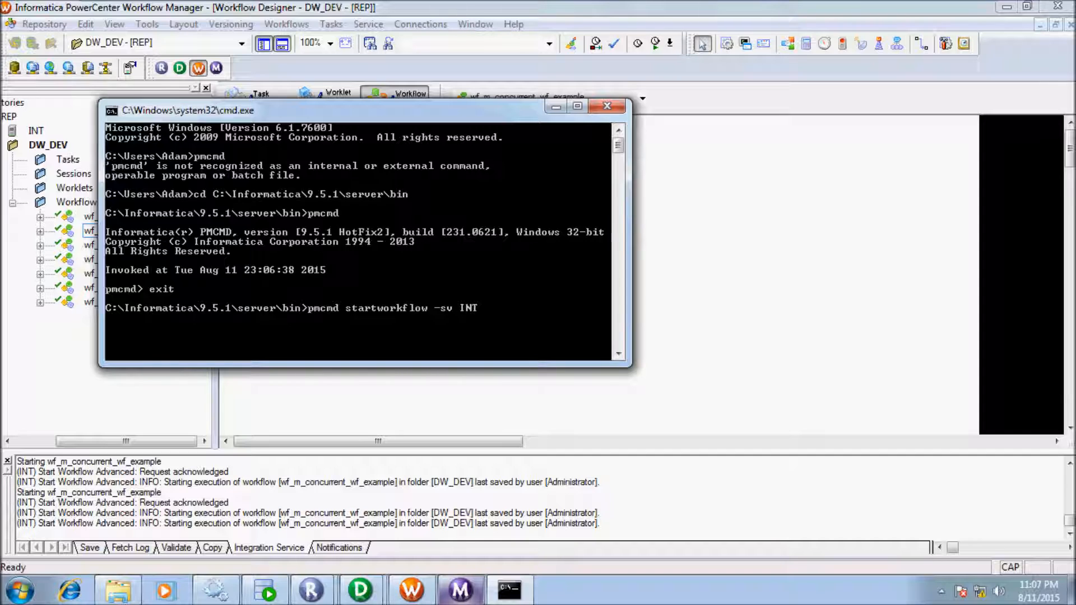
type("-d")
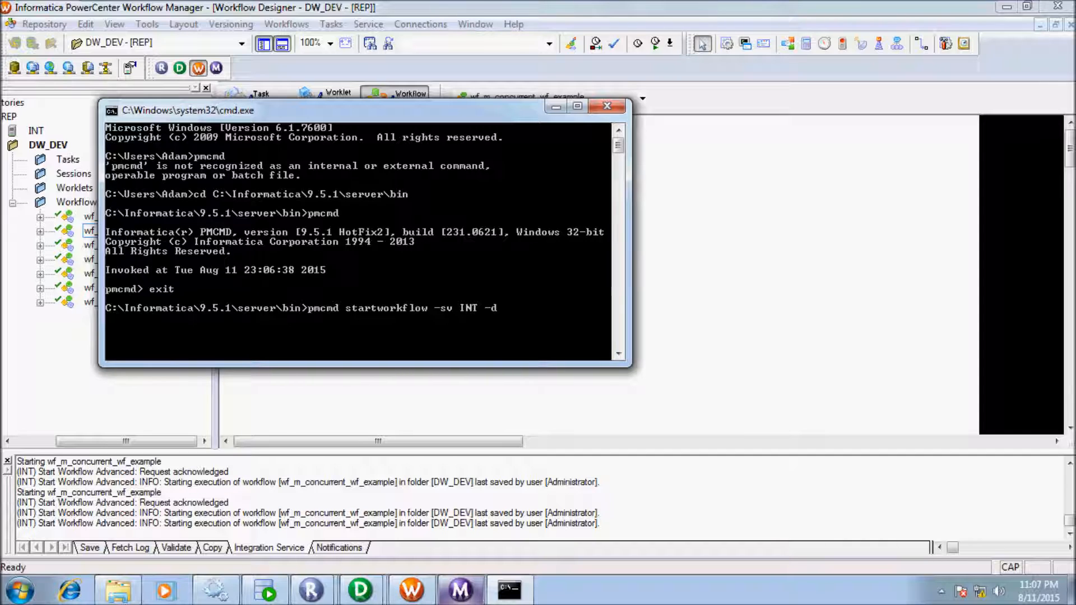
left_click(607, 106)
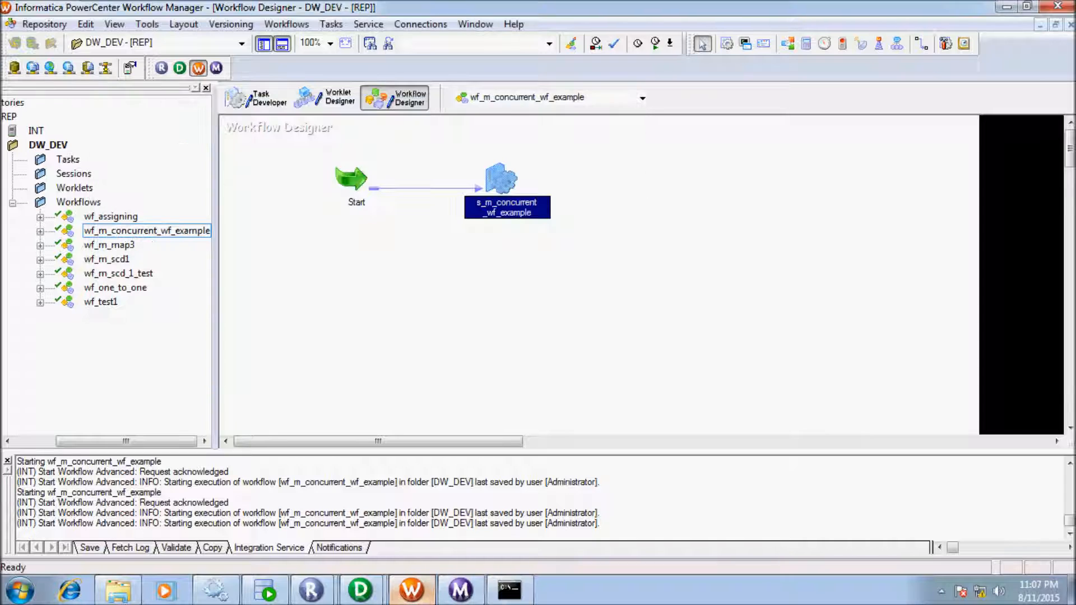
Select REP and use Configure Domains to read domain Domain_WIN-0I5F1CSITMR and its gateway host
left_click(44, 24)
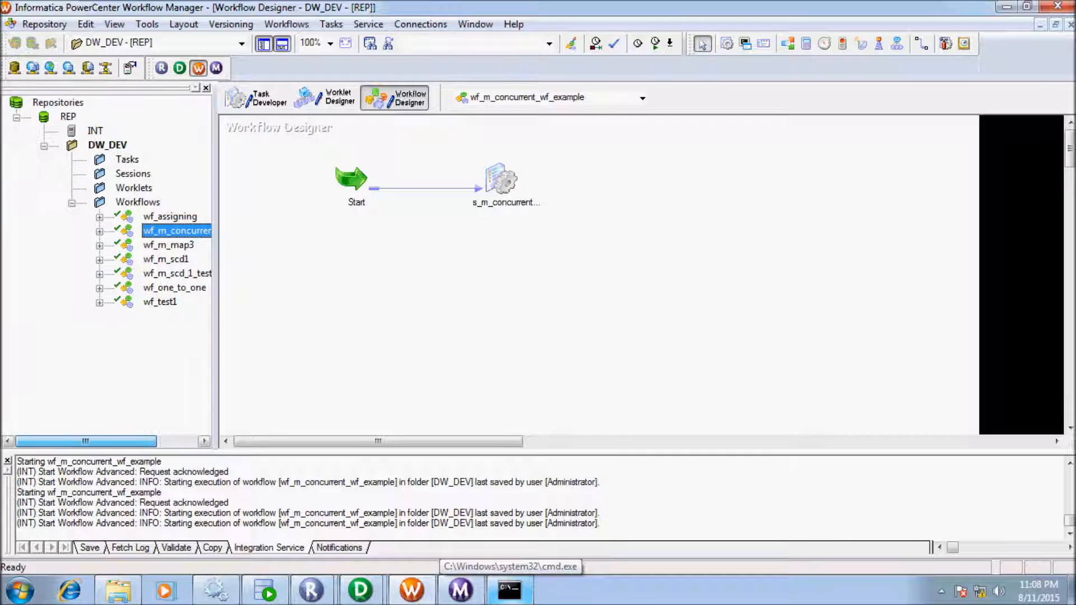
left_click(67, 116)
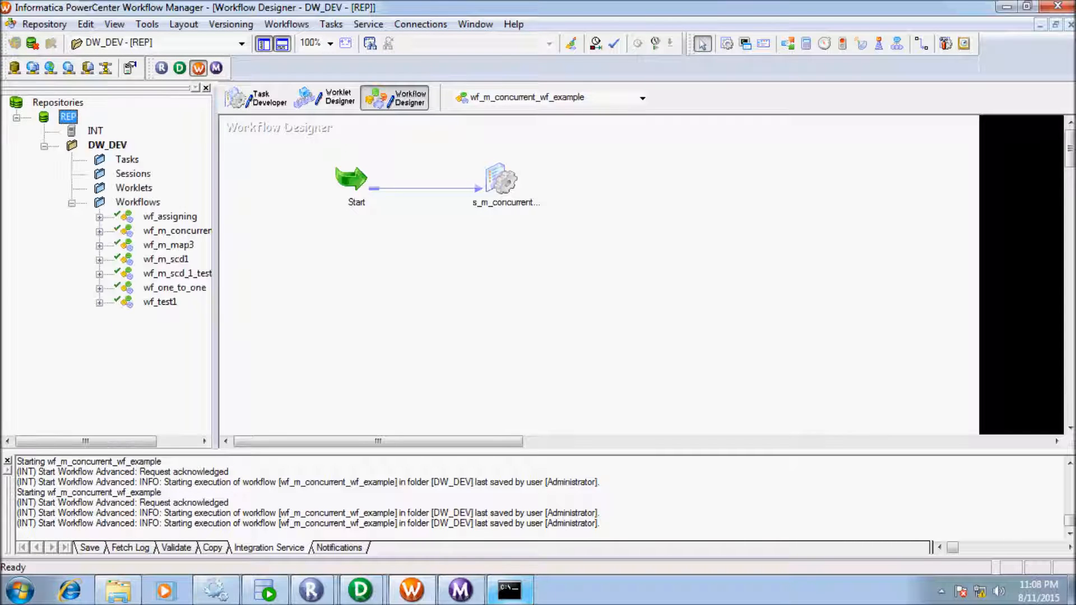
left_click(44, 24)
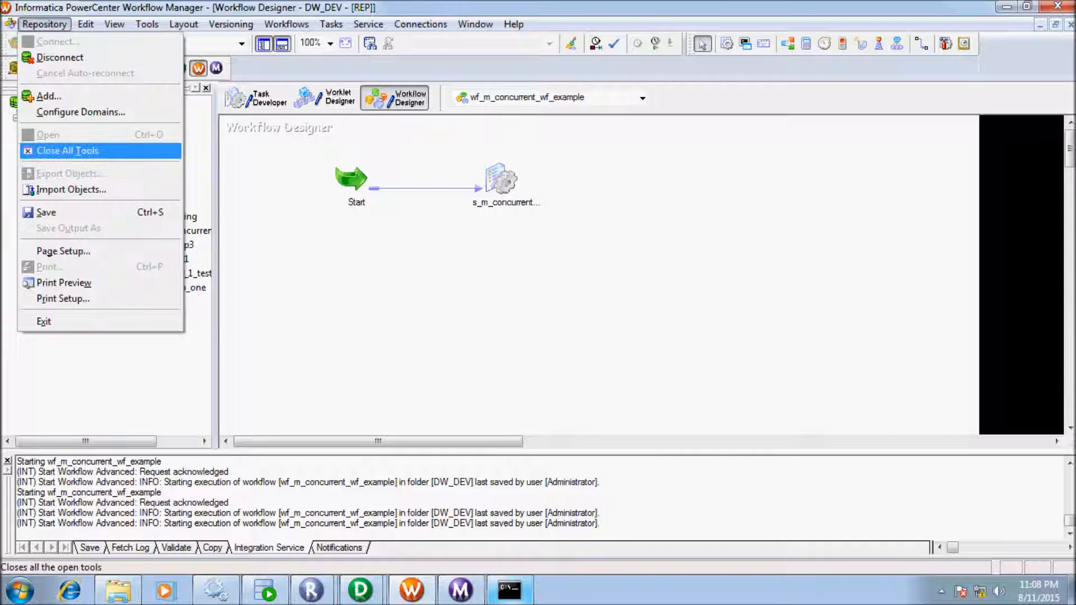
left_click(80, 112)
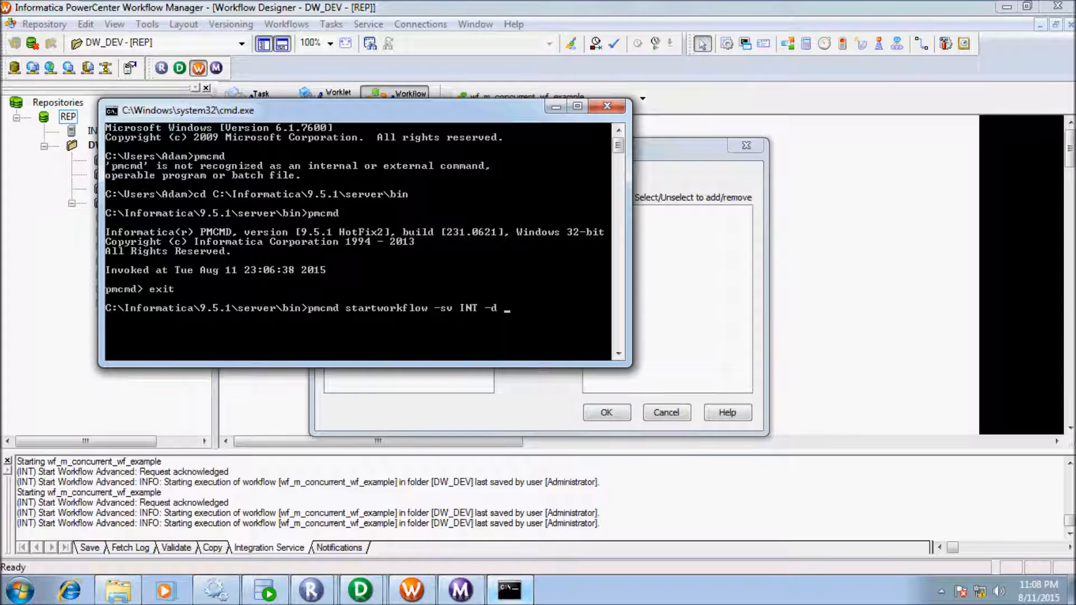
type("D")
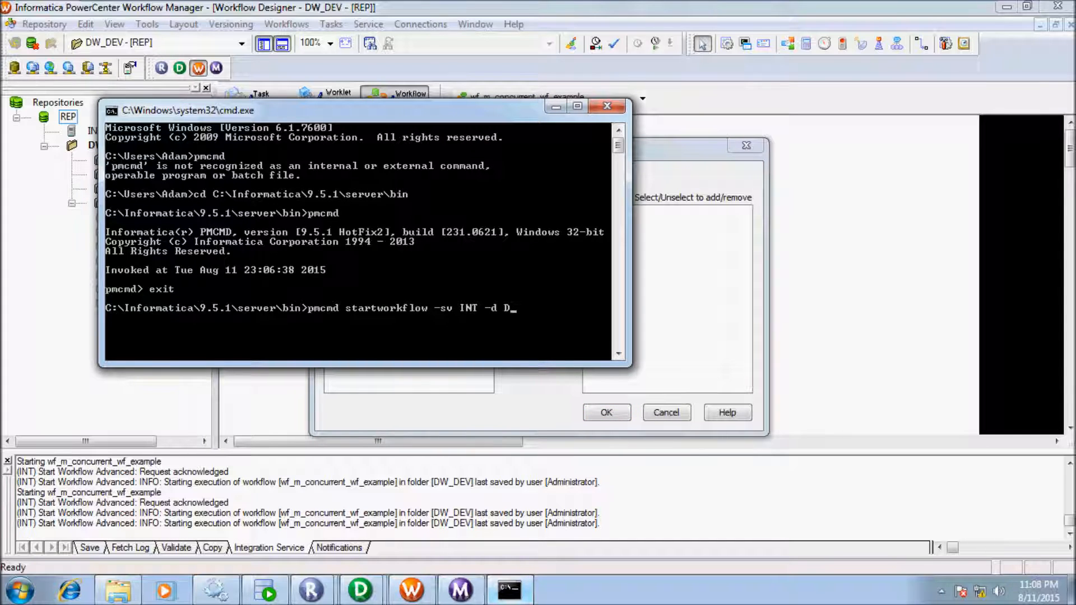
type("omain")
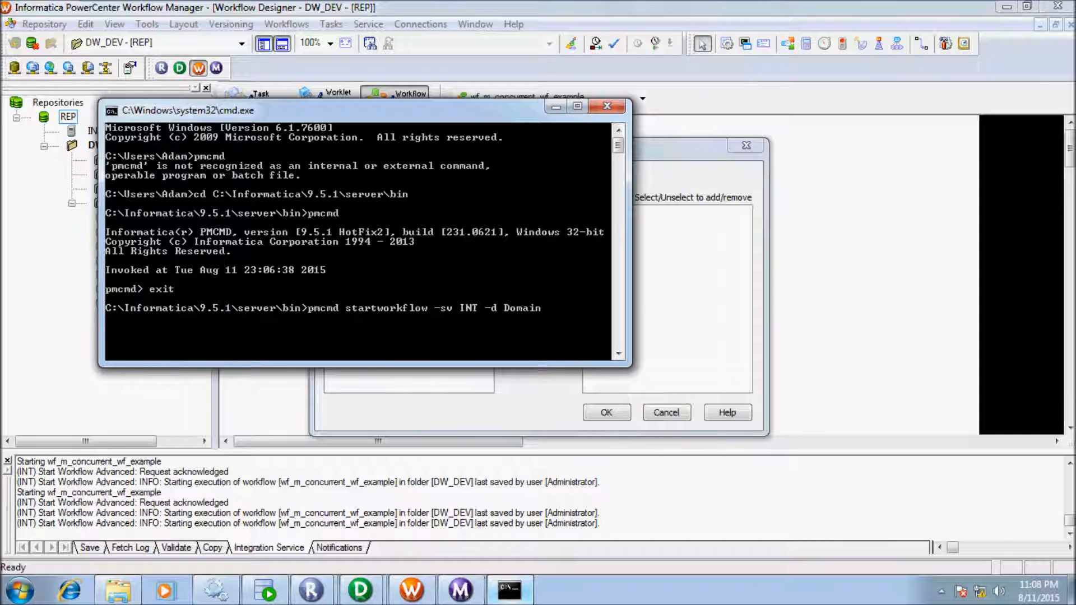
type("_")
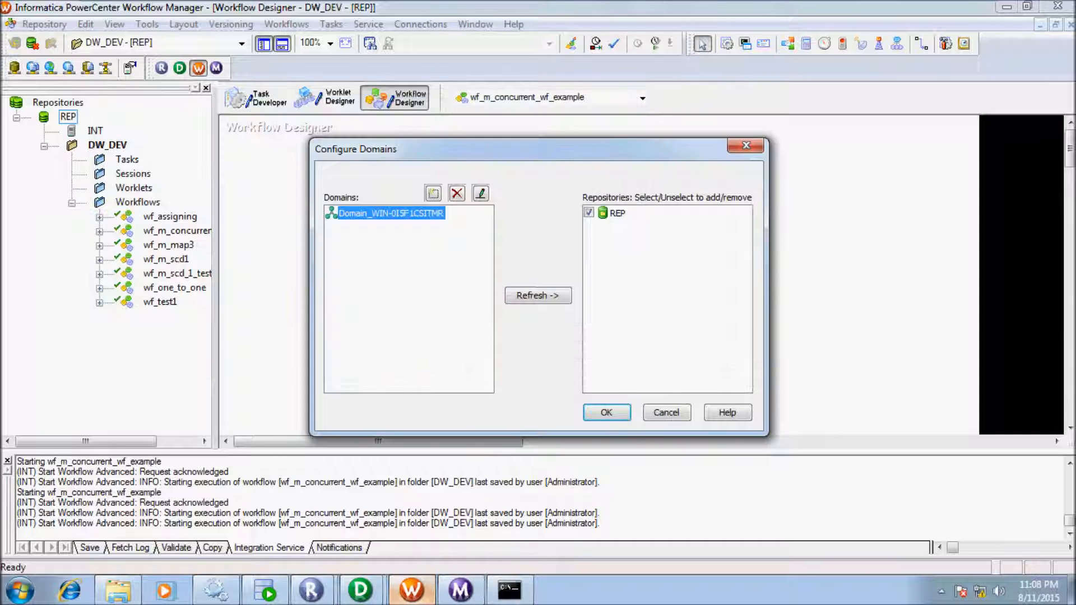
left_click(480, 193)
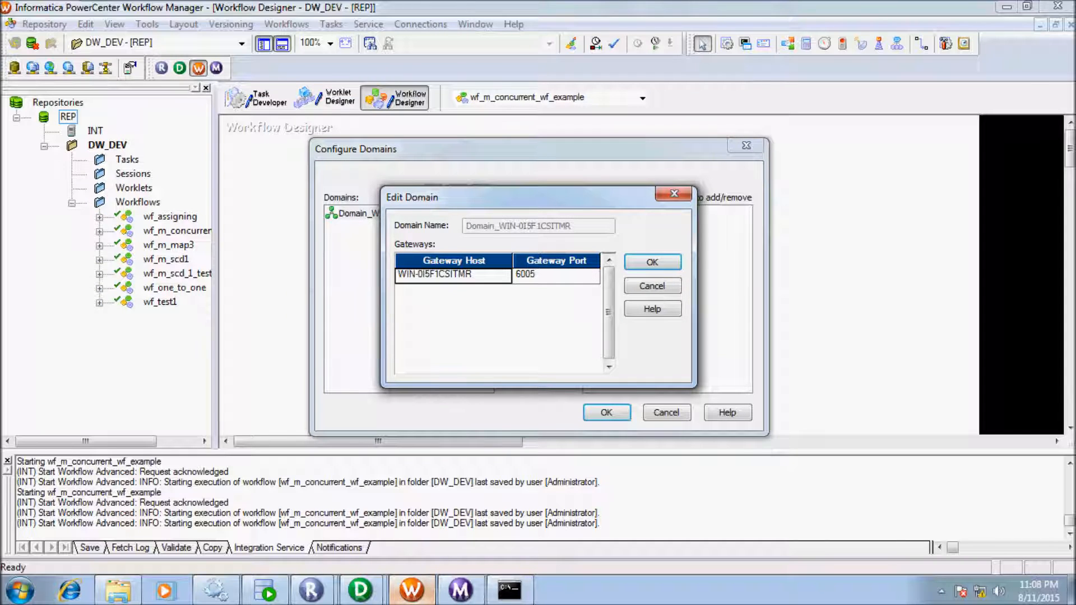
left_click(453, 274)
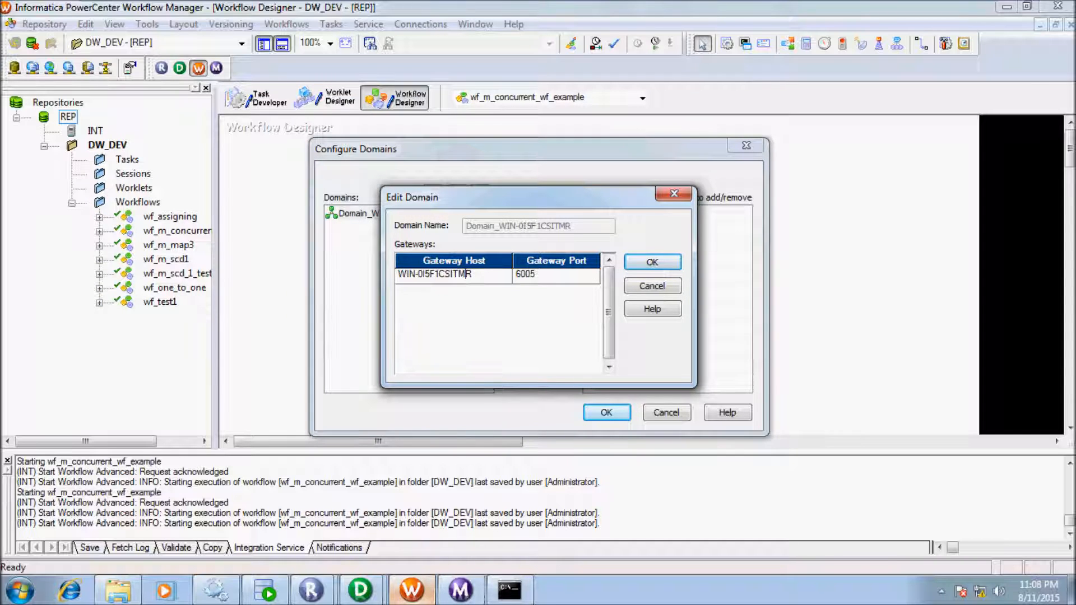
left_click(433, 274)
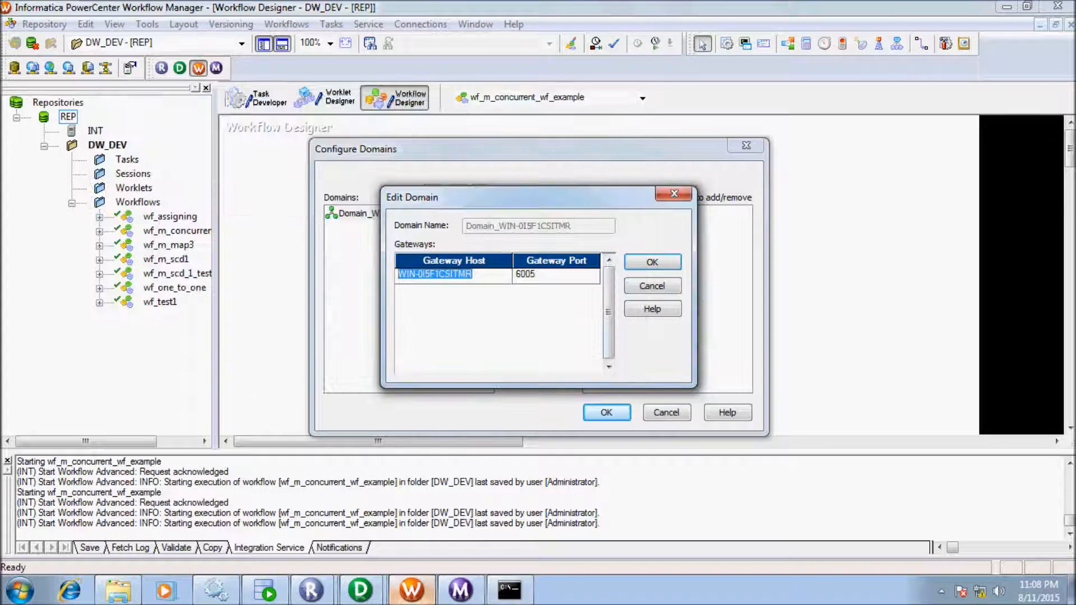
left_click(651, 262)
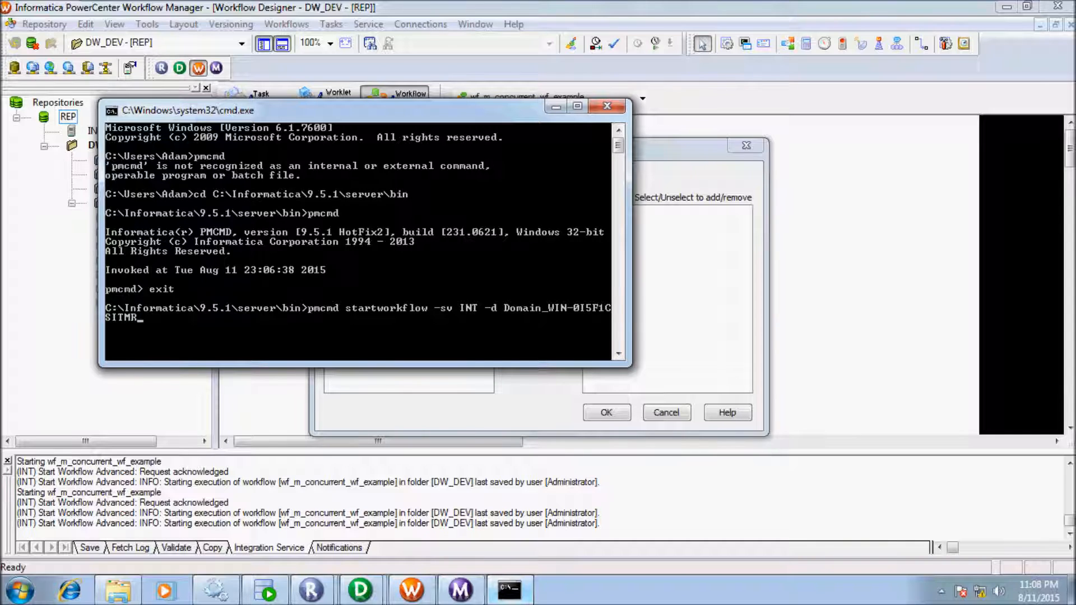
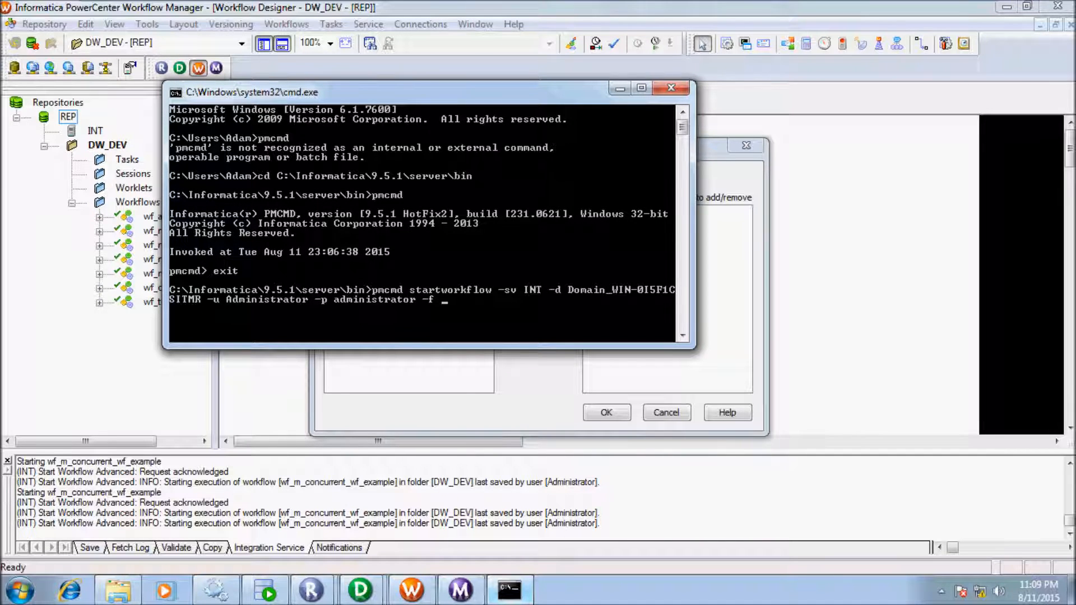
Append folder DW_DEV and the -paramfile option to the command
type("DW_DEV")
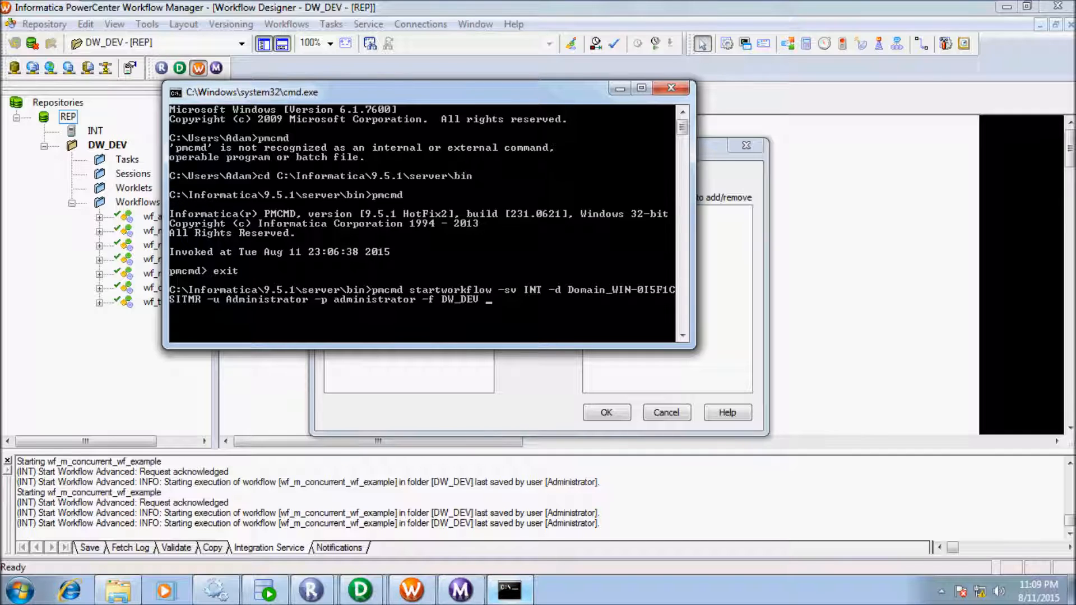
type("-")
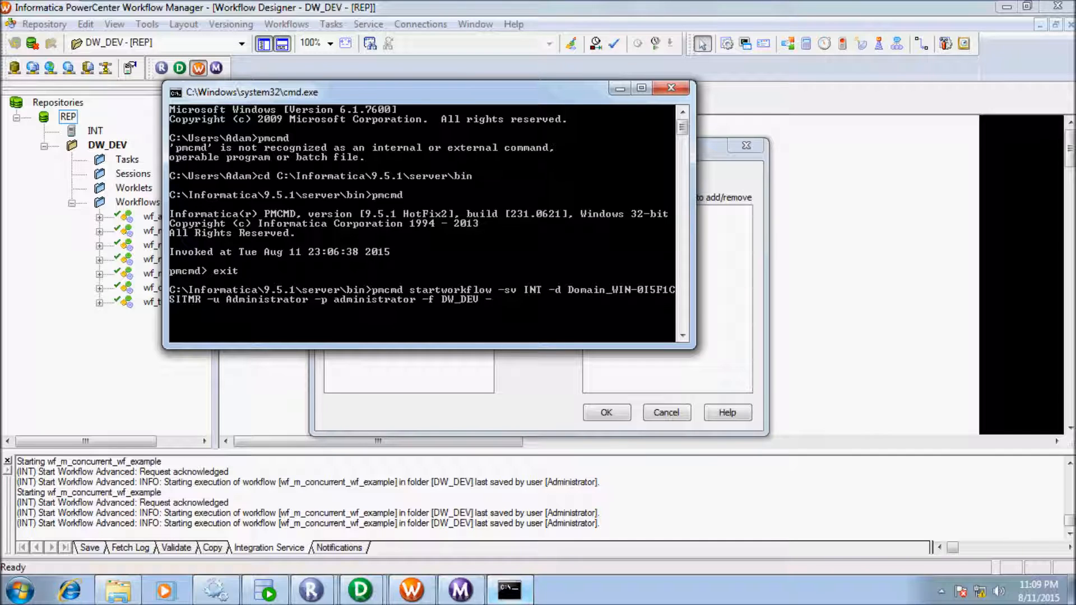
type("par")
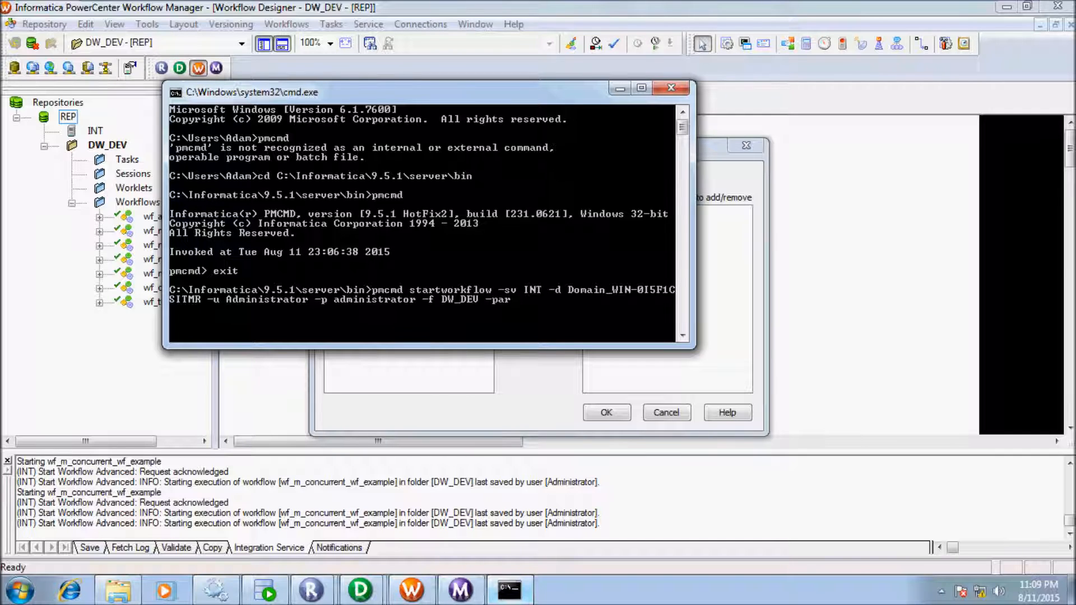
type("afil")
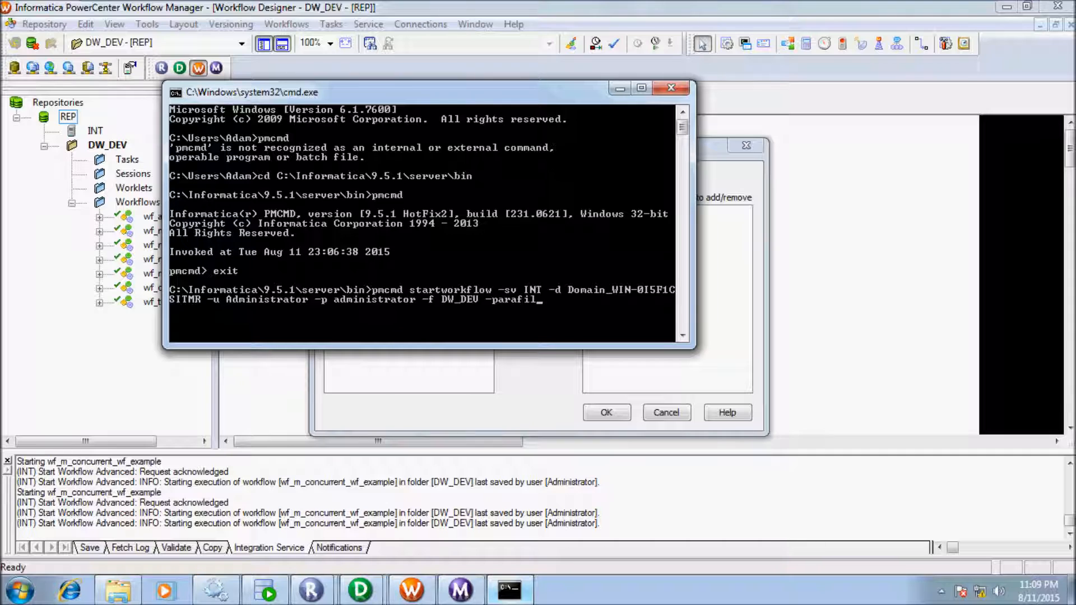
type("e")
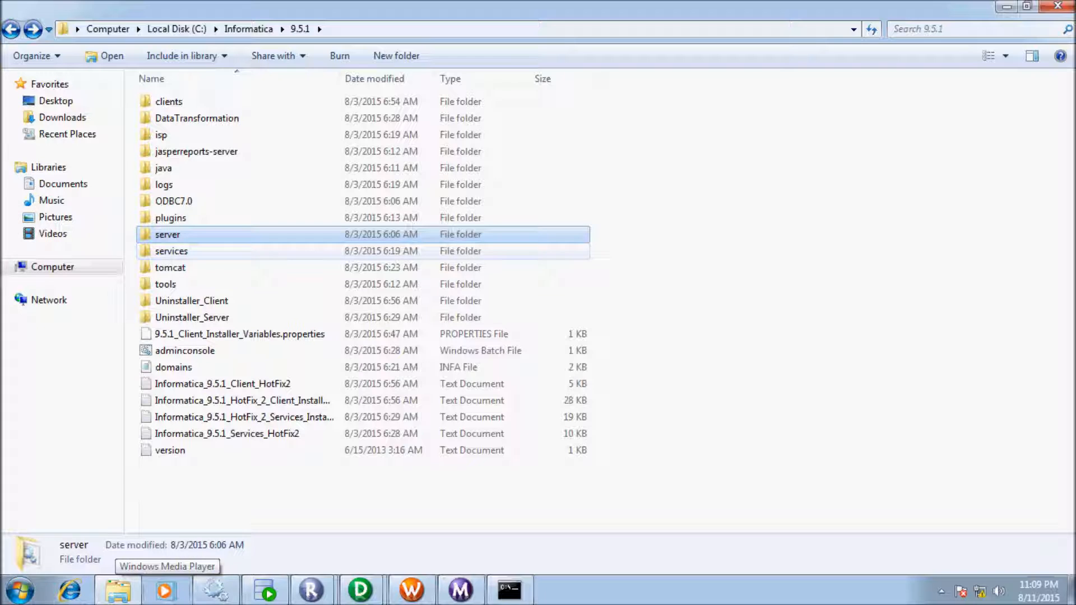
Open server > infa_shared in Explorer, select para_file, and return to the command window
double_click(167, 235)
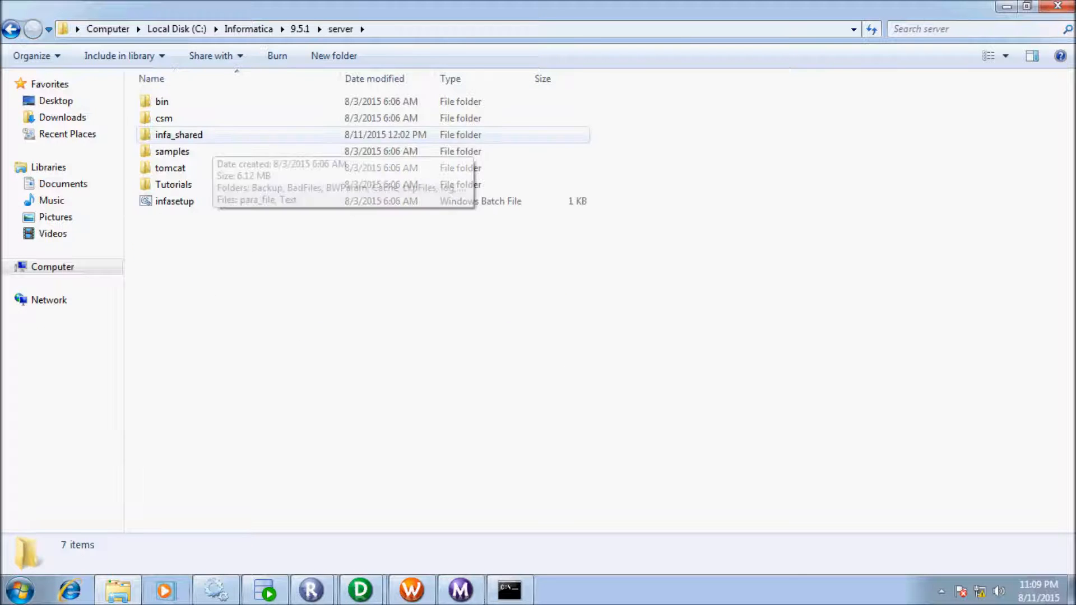
double_click(179, 135)
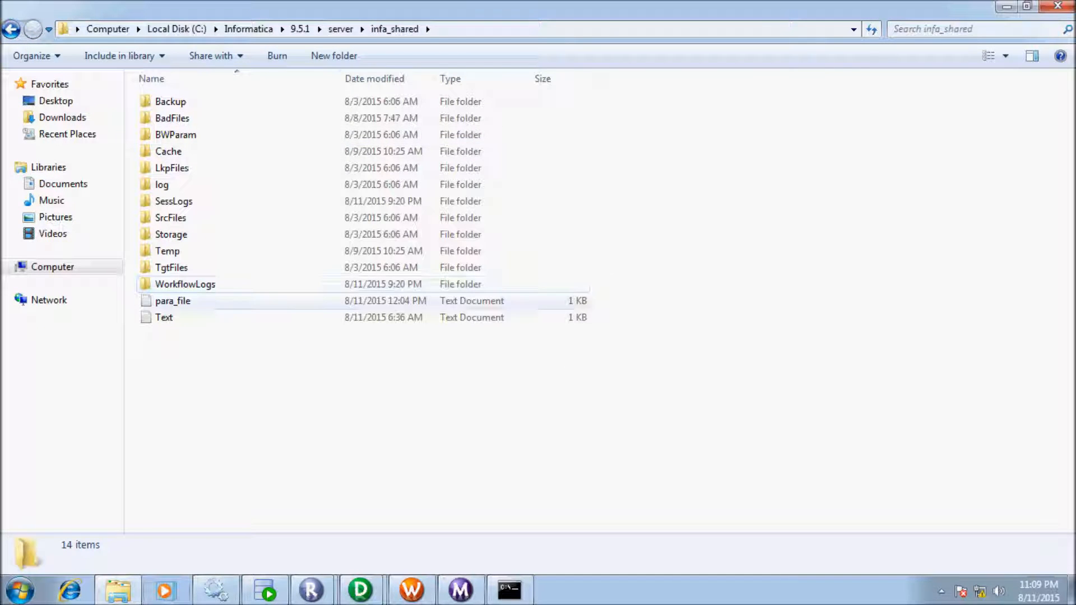
left_click(172, 300)
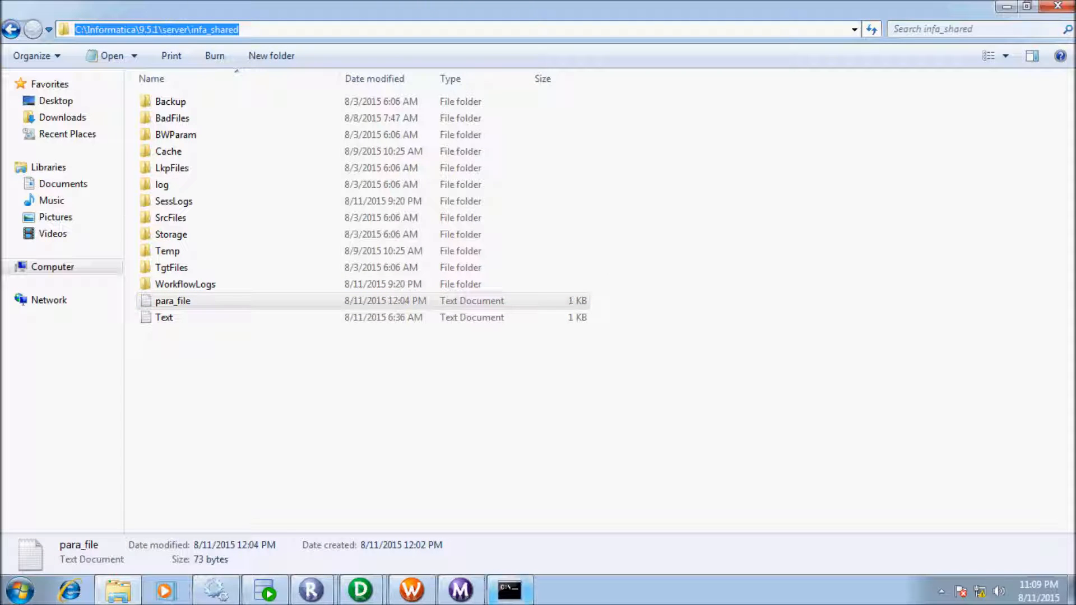
left_click(508, 589)
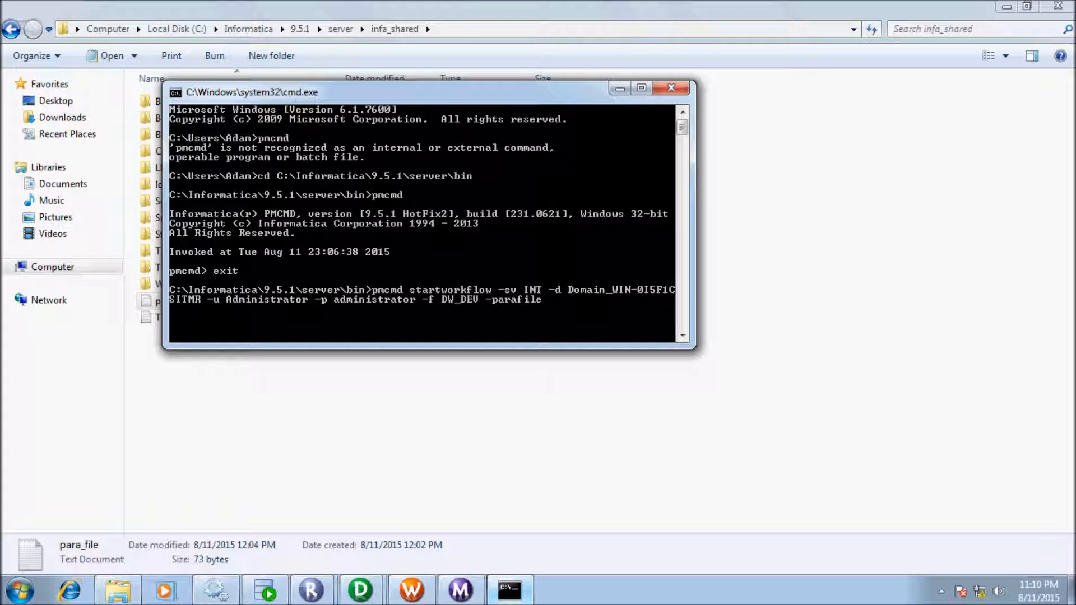
Append parameter file C:\Informatica\9.5.1\server\infa_shared\para_file.txt and the -rin option
type("C:\\Informatica\\9.5.1\\server\\infa_shared")
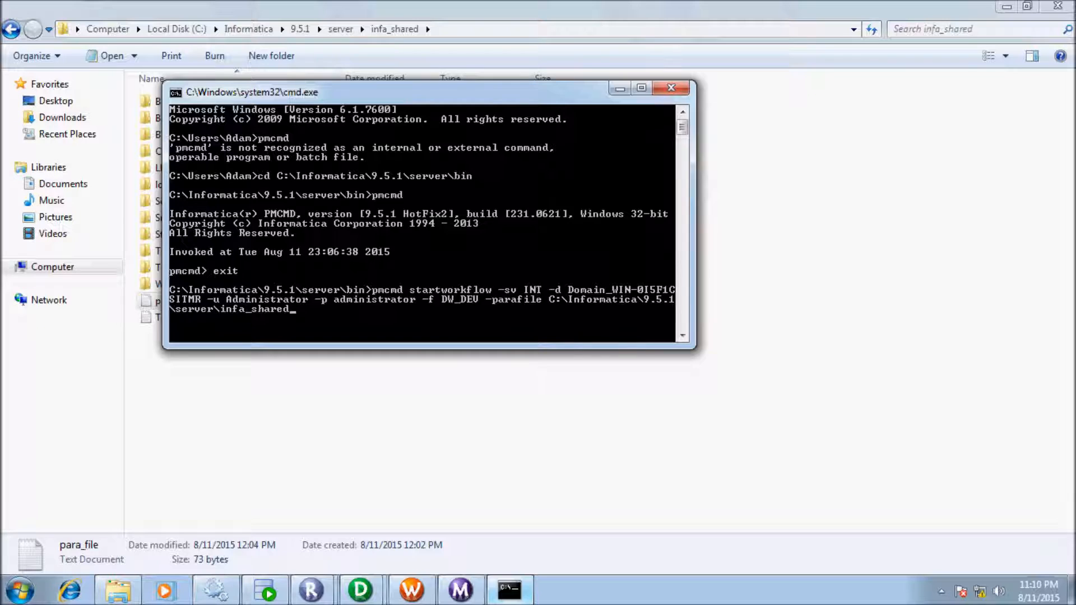
right_click(172, 300)
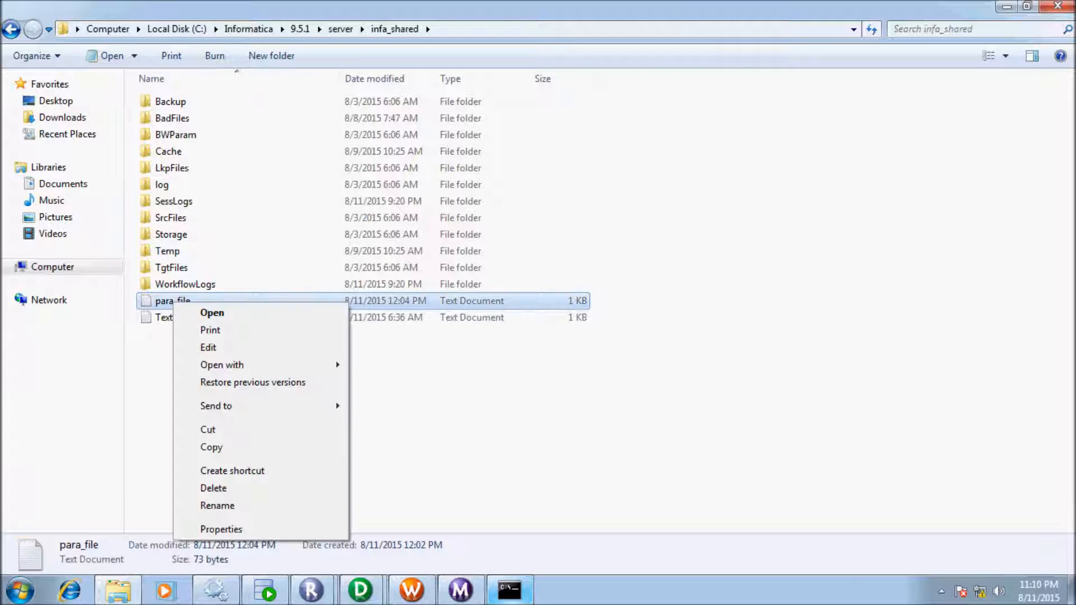
left_click(217, 505)
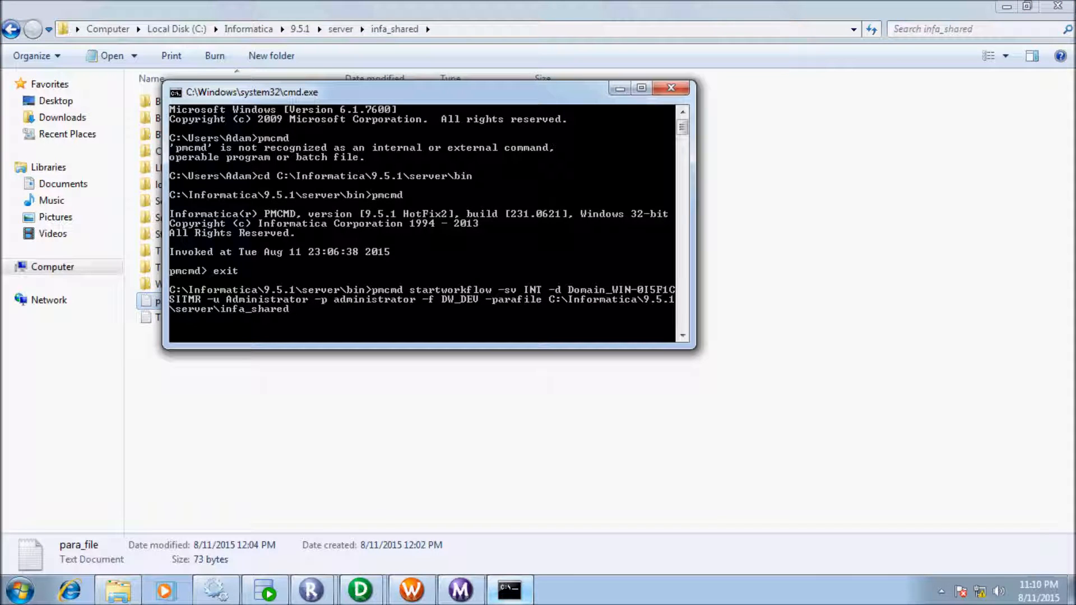
type("\\")
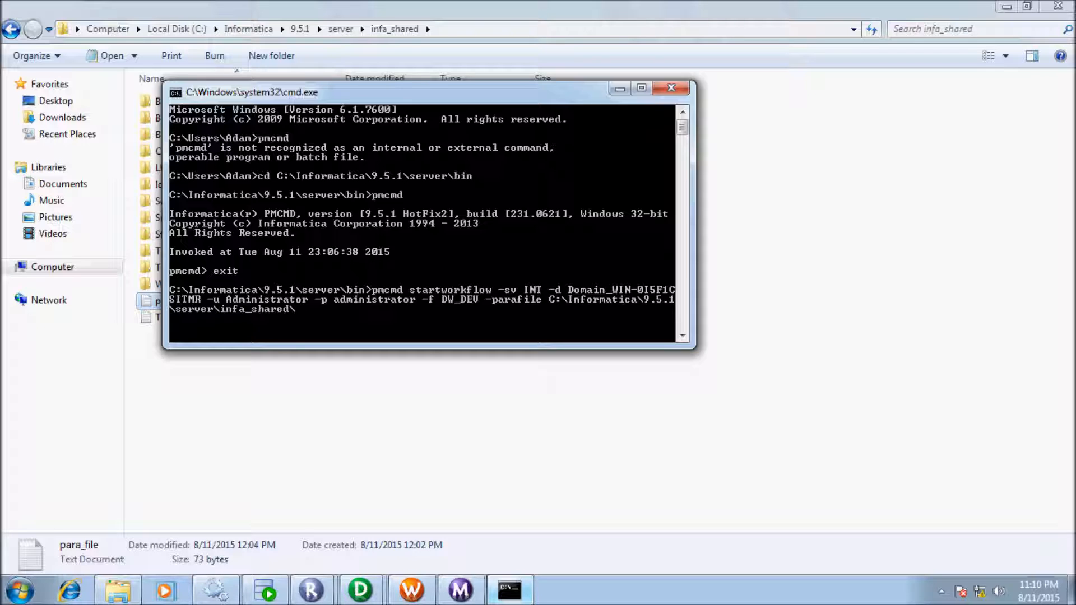
type("para_file")
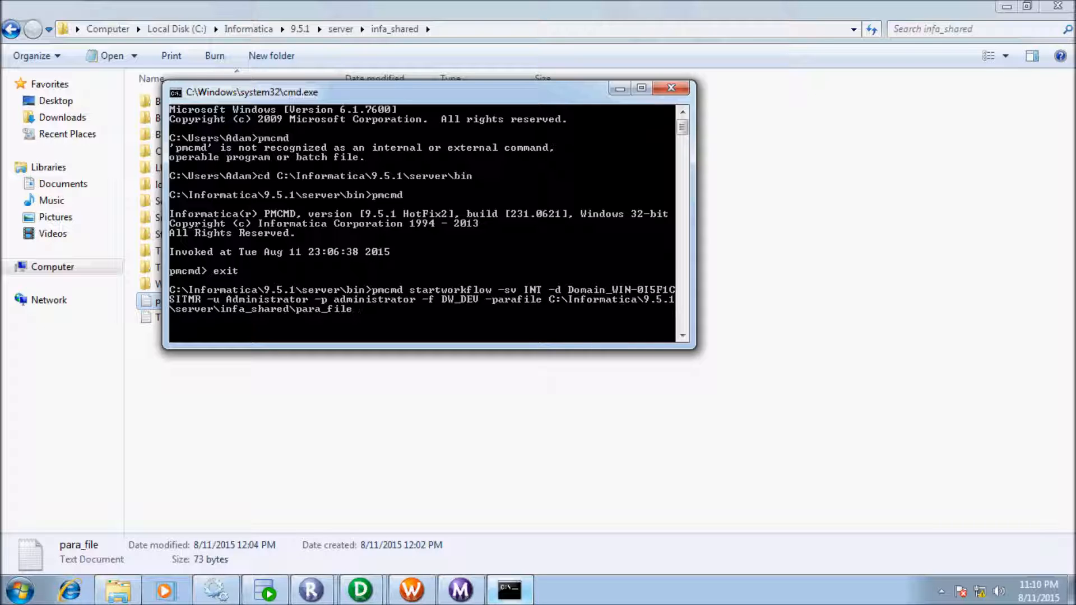
type(".txt")
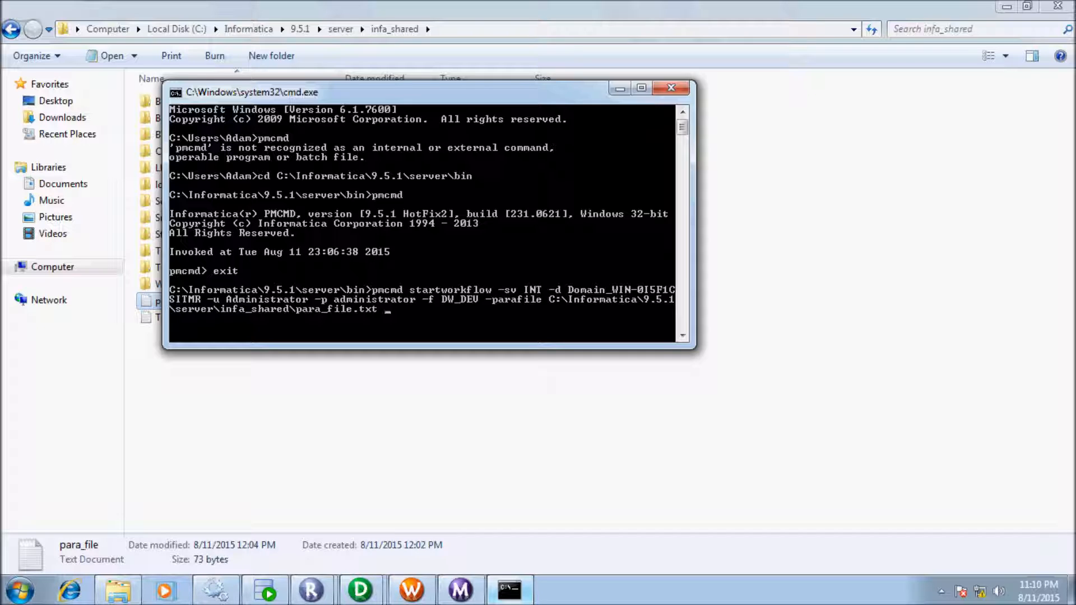
type("-r")
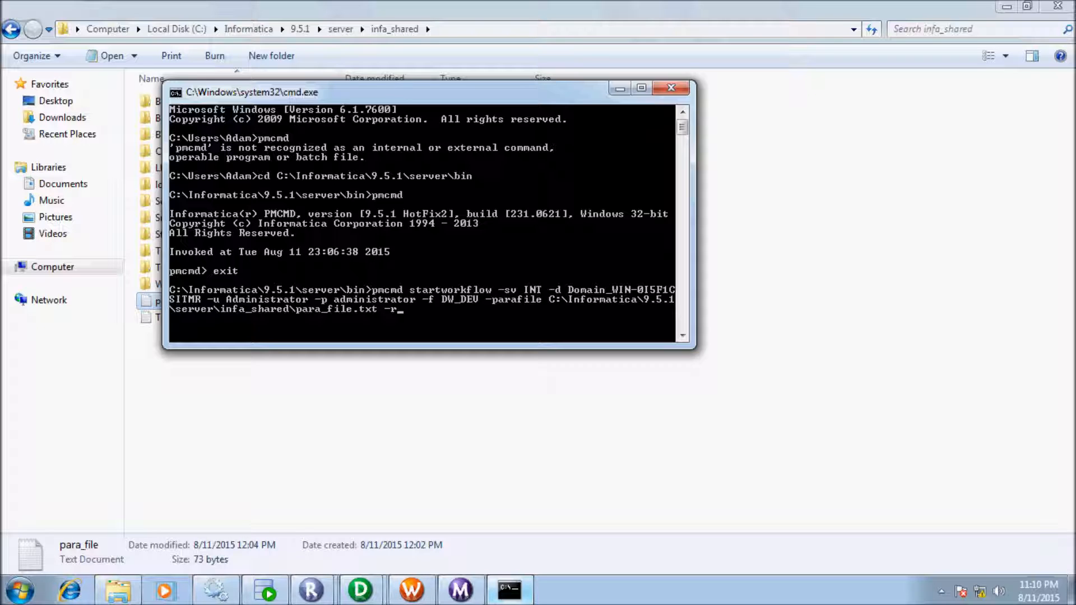
type("in")
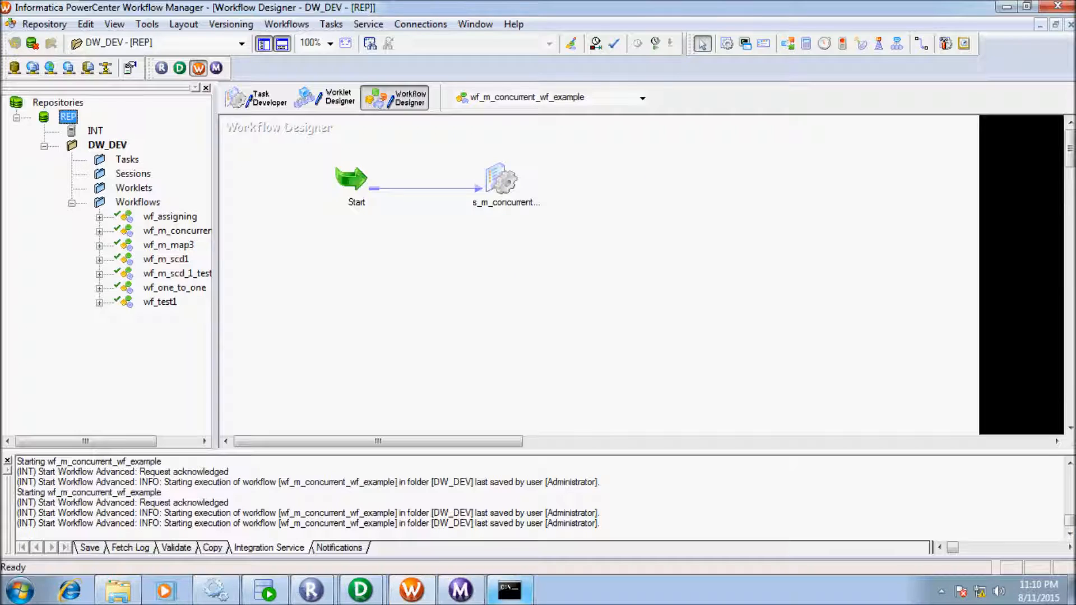
Review wf_m_concurrent_wf_example's concurrent run instances DEPT10, DEPT20, DEPT30, then return to cmd
left_click(287, 24)
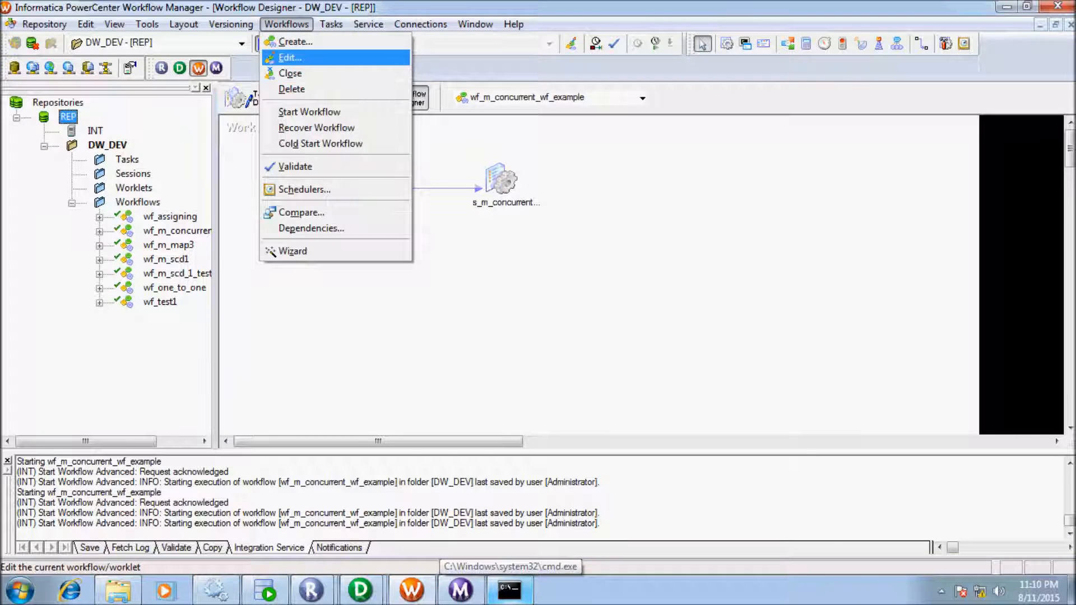
left_click(288, 57)
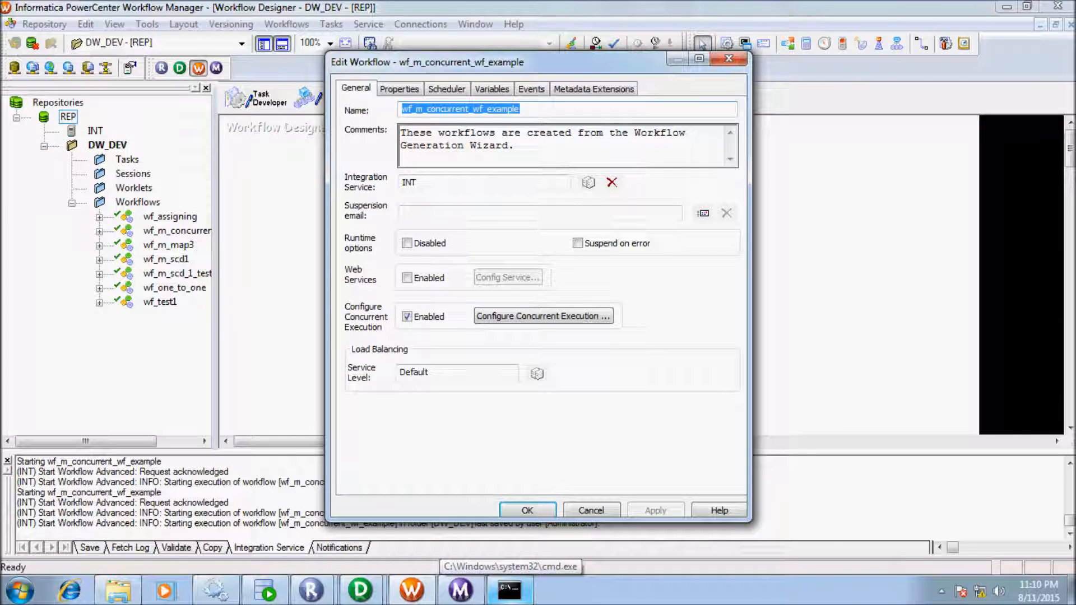
left_click(543, 315)
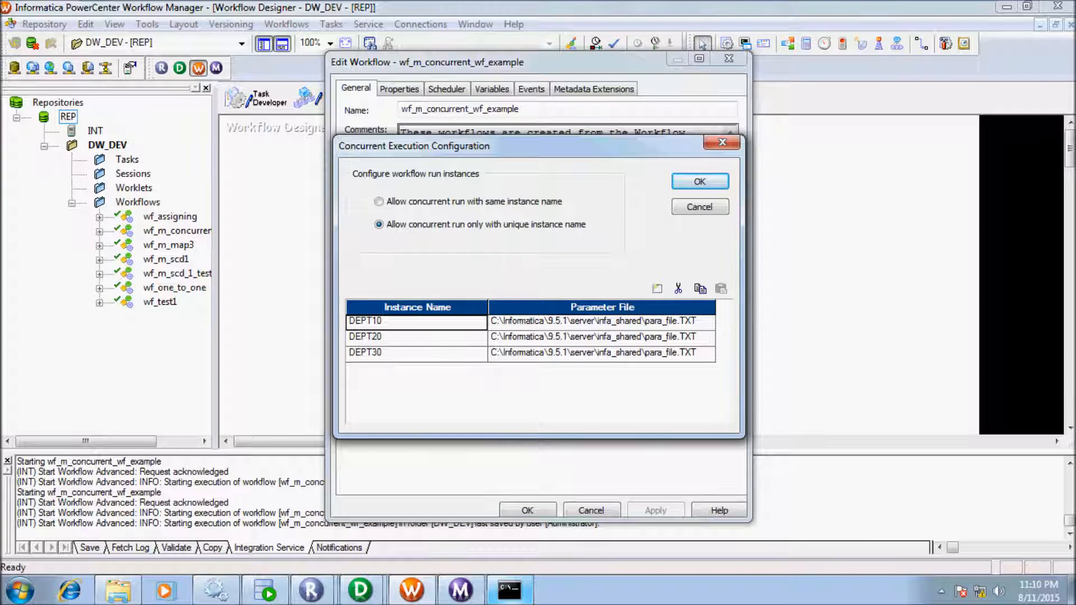
left_click(698, 181)
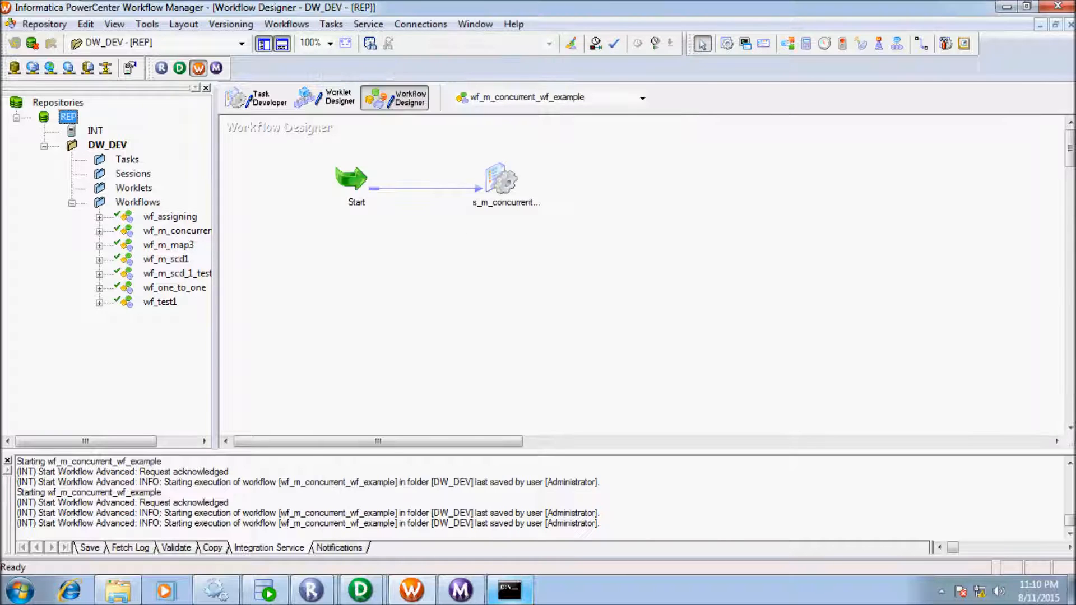
left_click(508, 589)
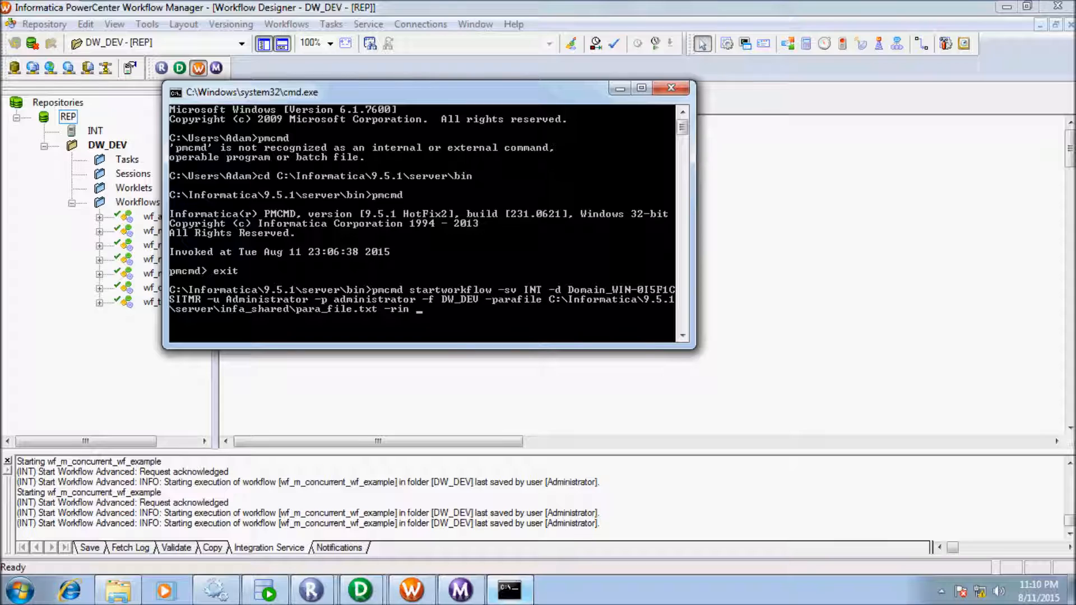
Enter DEPT10 as the run instance name after -rin
type("DE")
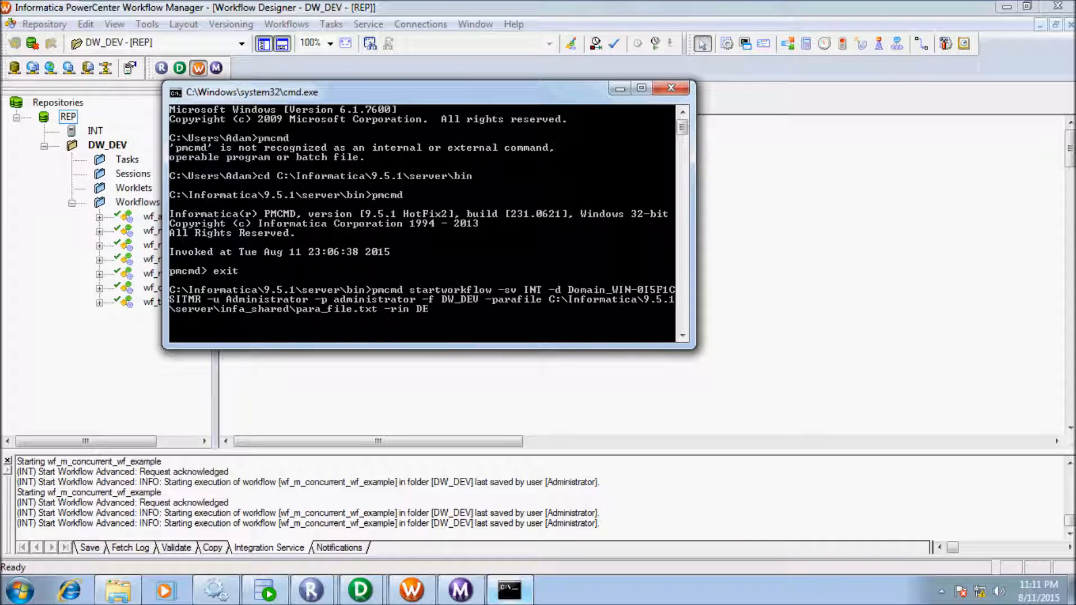
type("PT1")
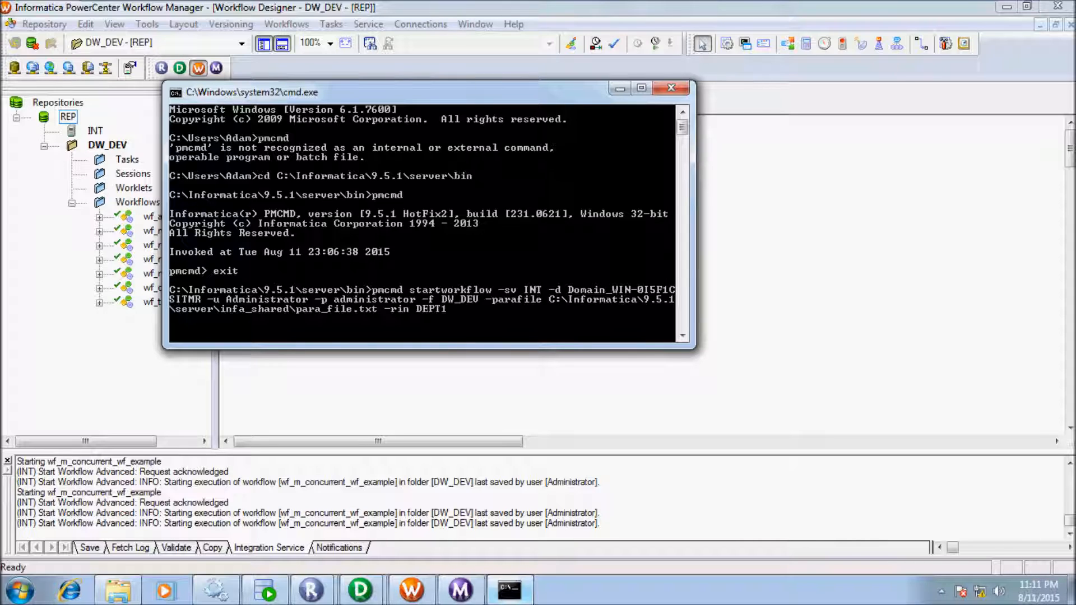
type("0")
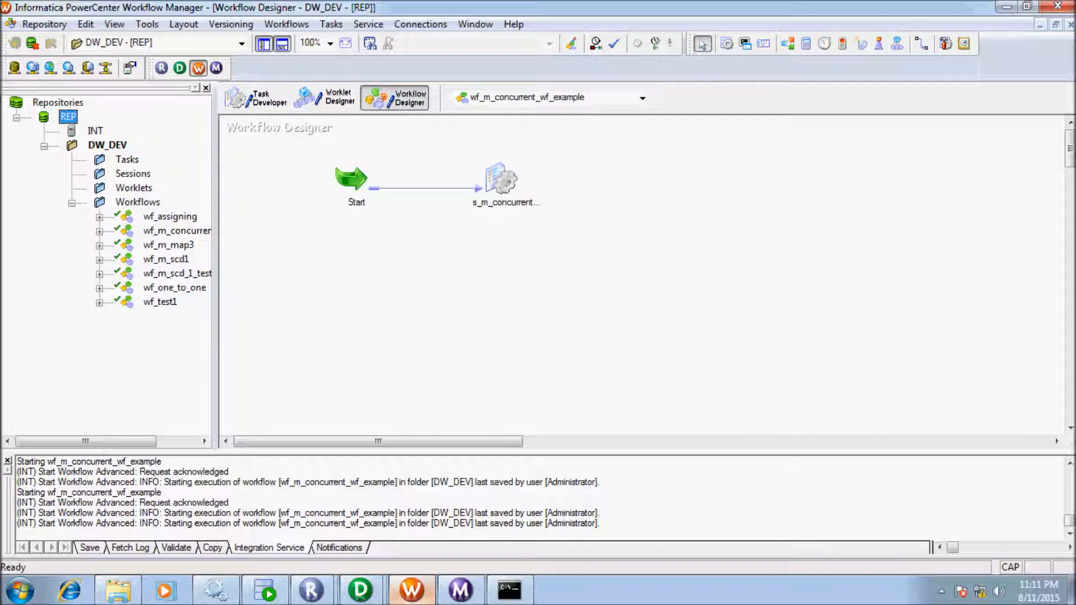
Copy the workflow name from workflow settings and append wf_m_concurrent_wf_example to the command
left_click(285, 25)
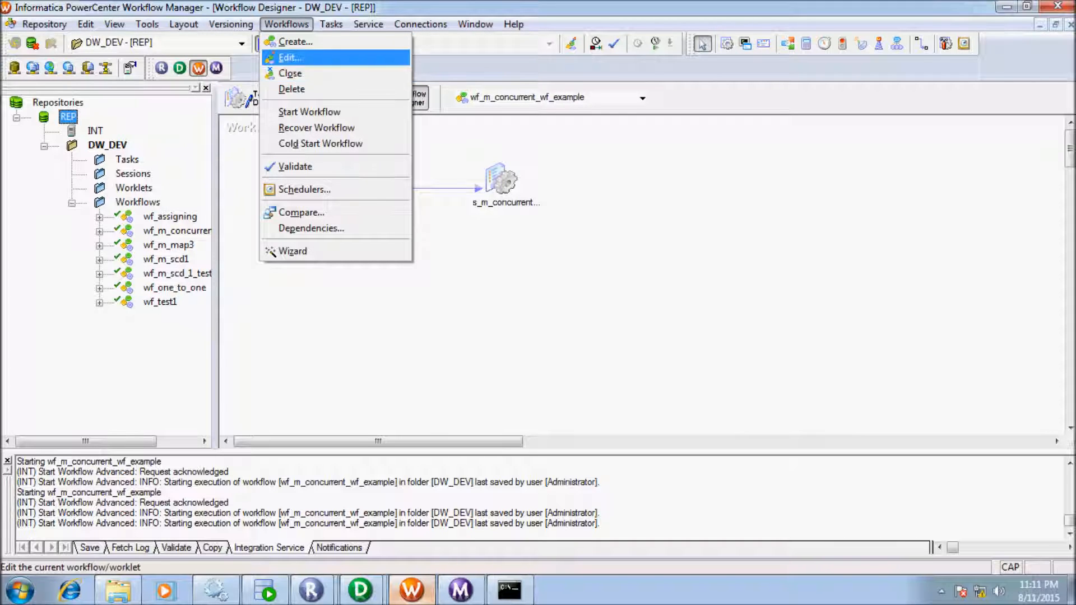
left_click(291, 57)
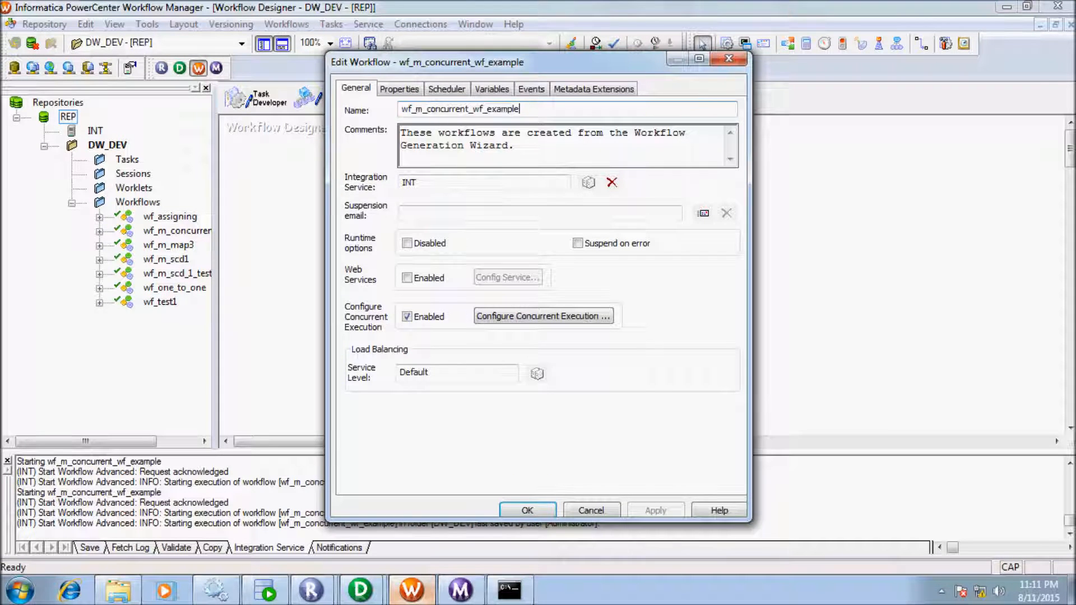
triple_click(460, 109)
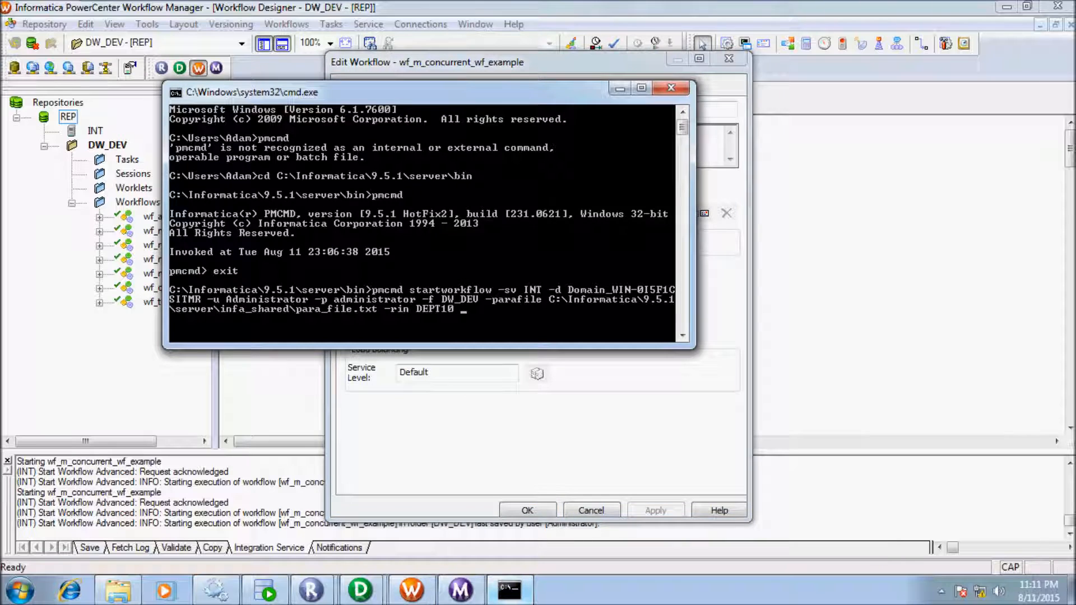
type("wf_m_concurrent_wf_example")
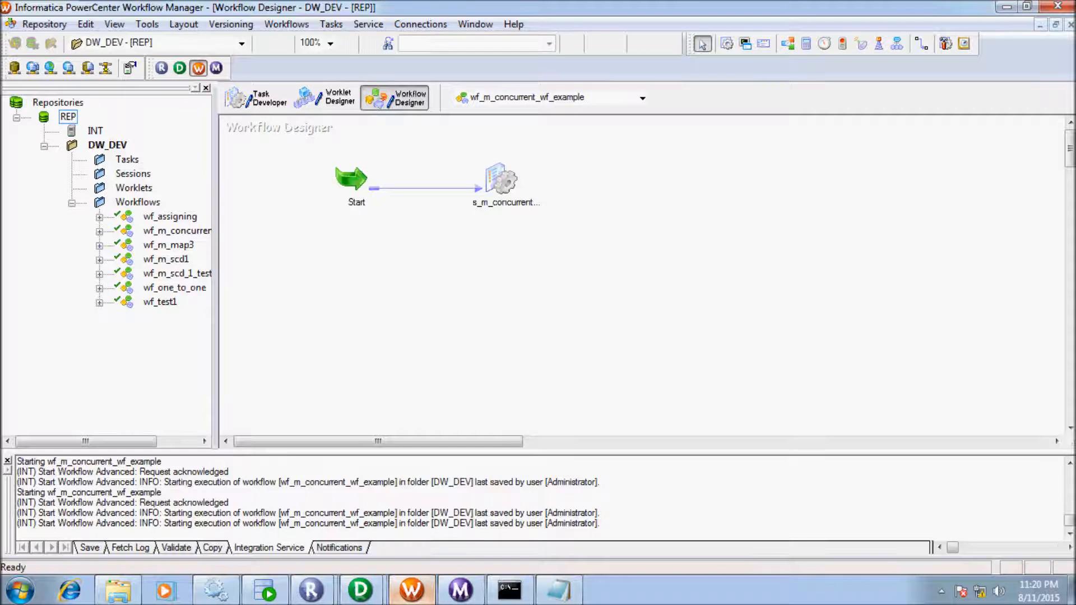
Start Workflow Advanced from the workspace with DEPT10, DEPT20 and DEPT30 selected
right_click(439, 274)
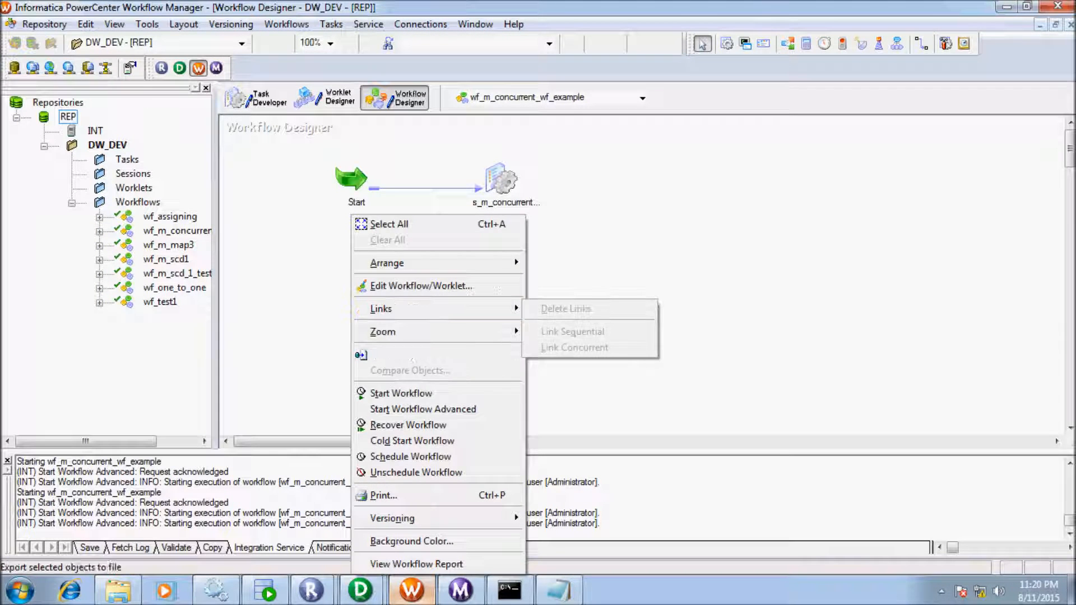
left_click(422, 408)
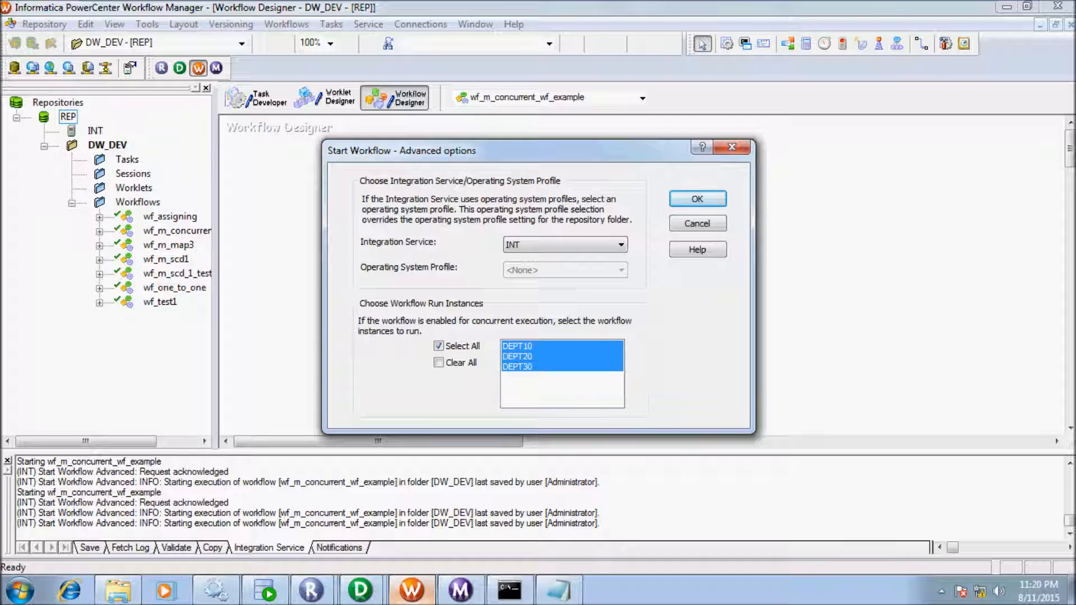
left_click(697, 199)
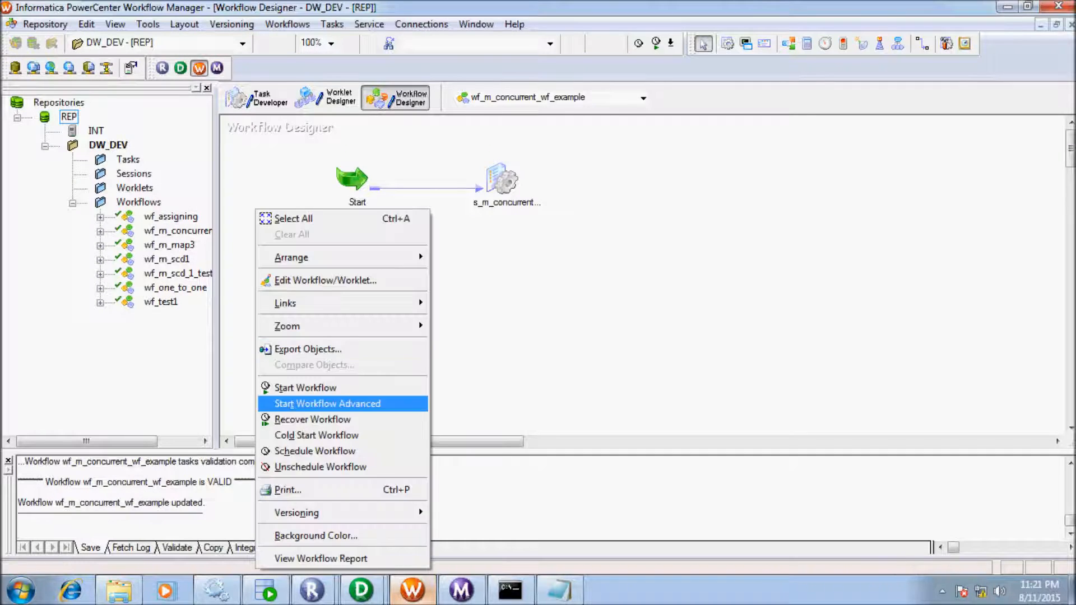
left_click(327, 404)
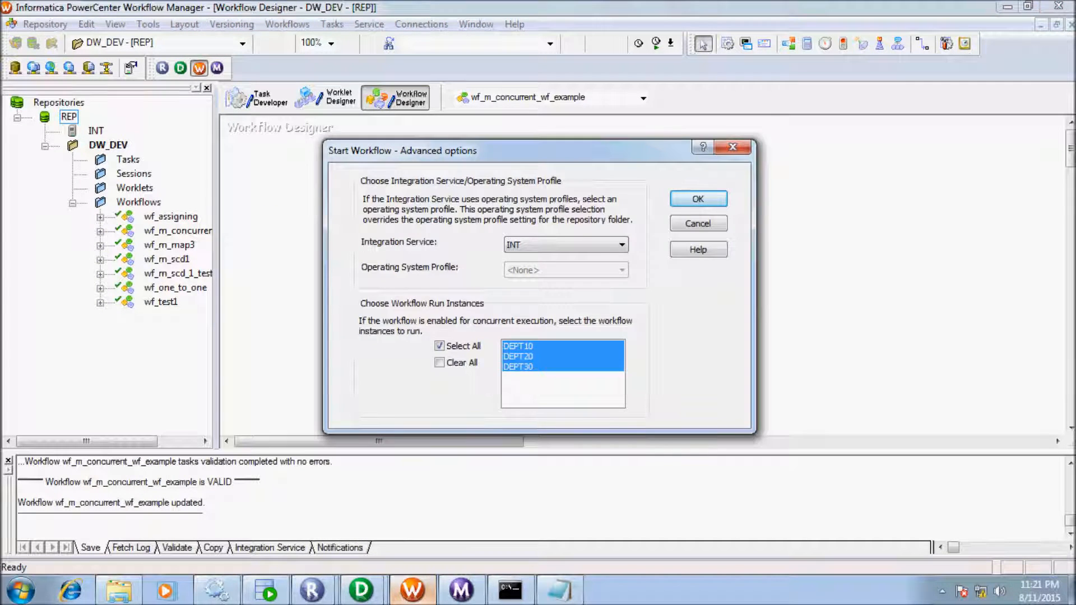
left_click(697, 199)
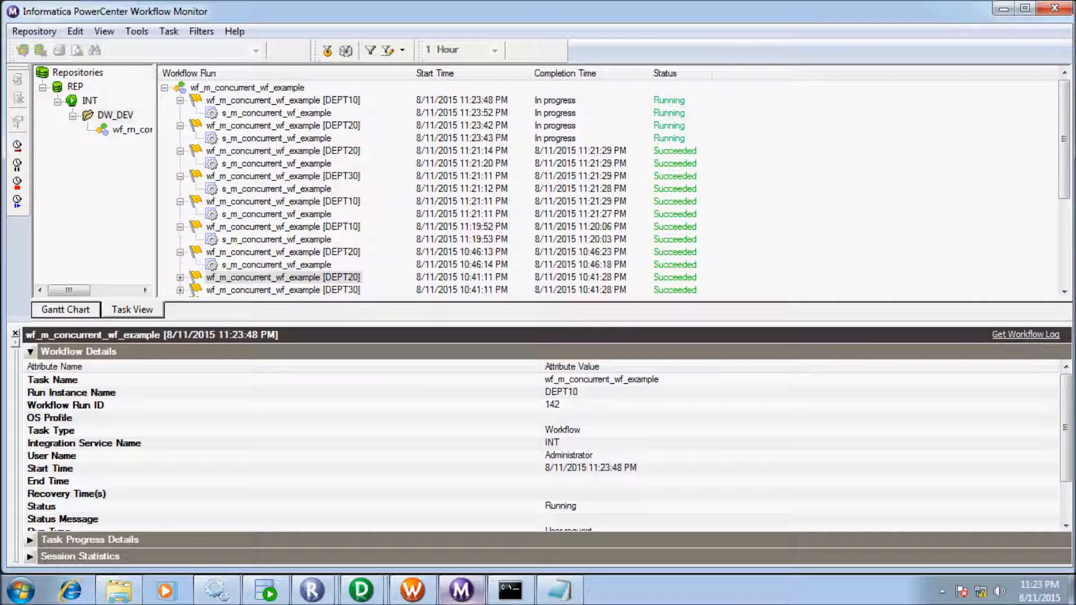
Select the running DEPT20 session row in Workflow Monitor to see its details
left_click(275, 137)
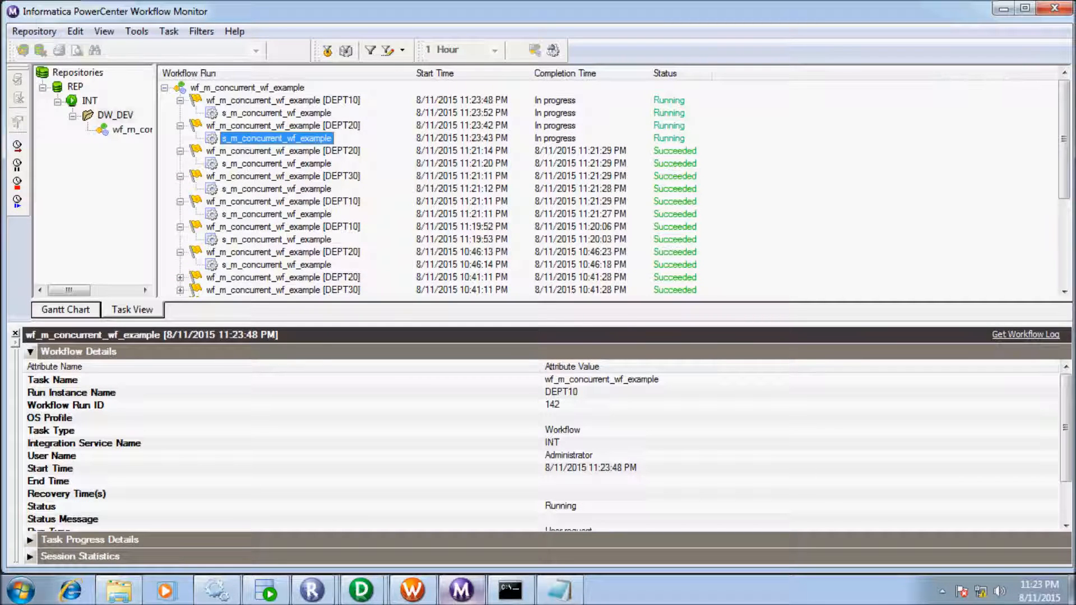